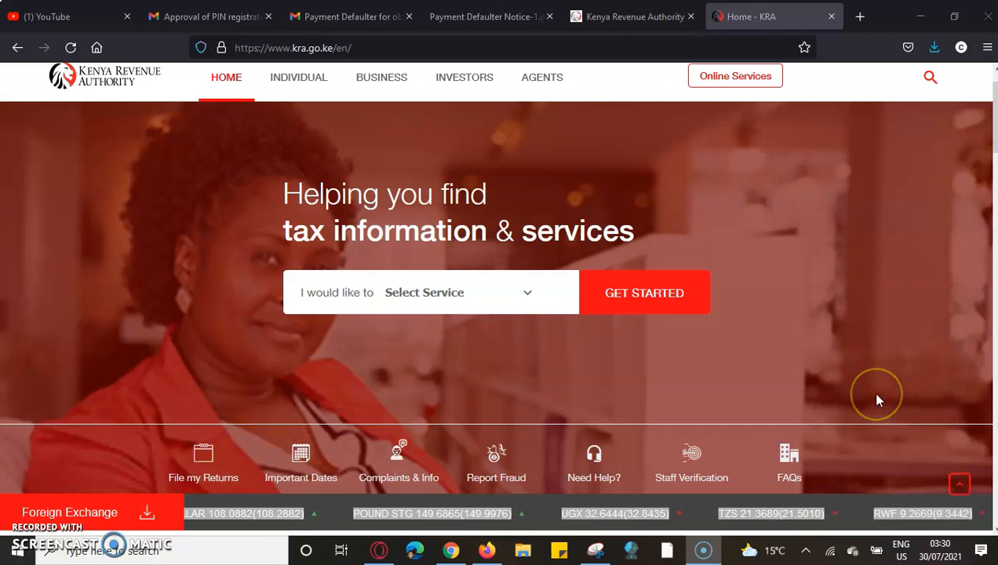
mouse_move(877, 400)
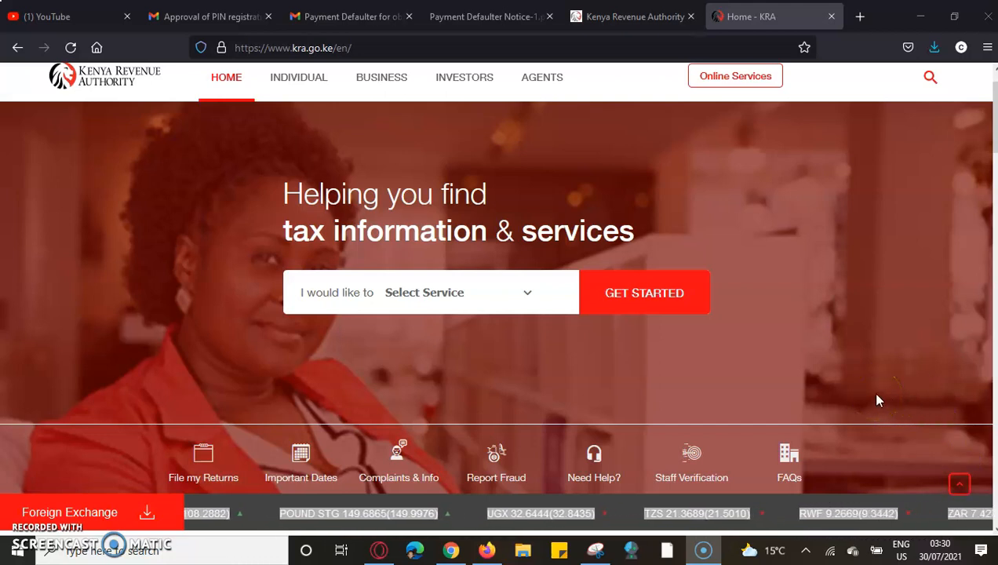
mouse_move(613, 79)
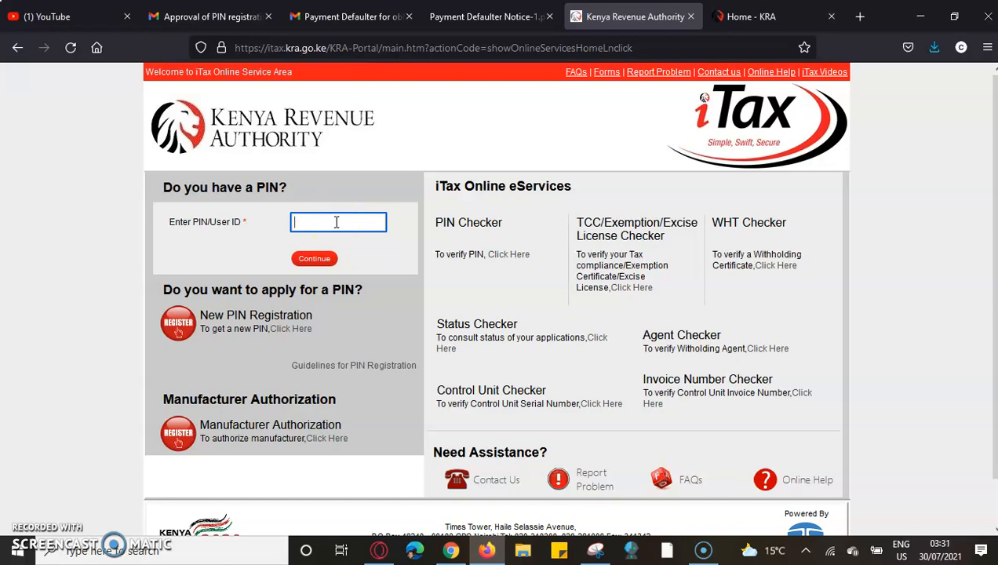
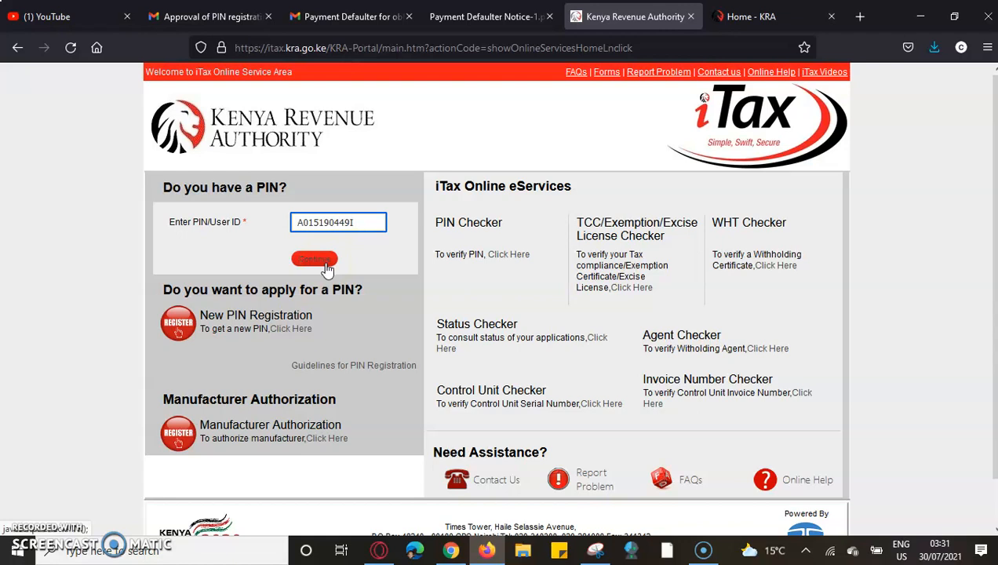
click(314, 259)
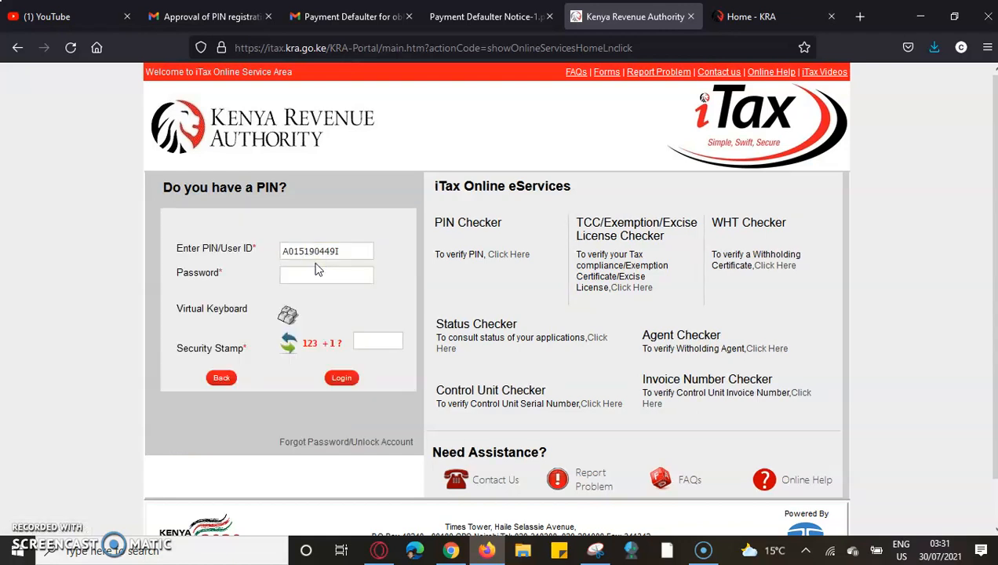
mouse_move(69, 506)
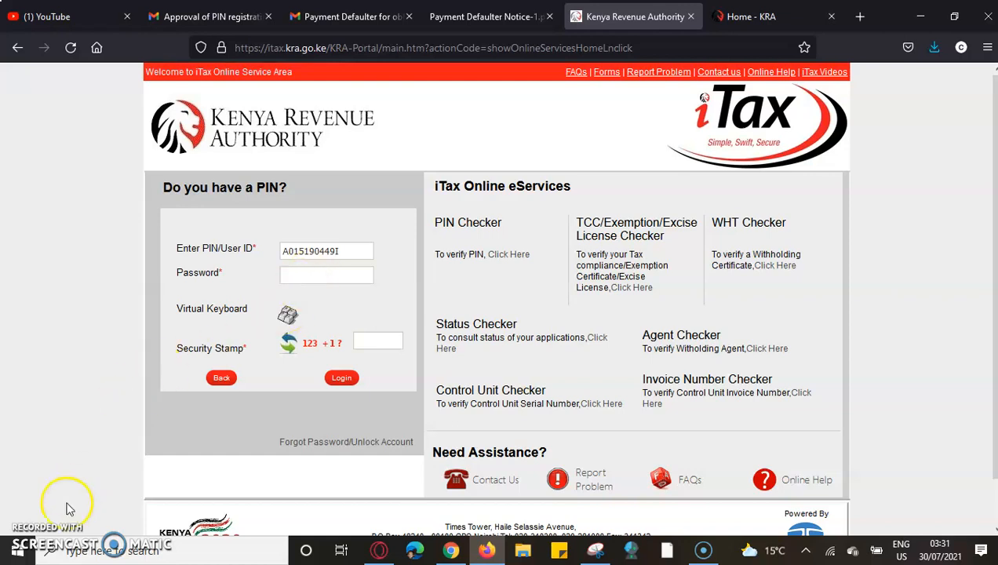
mouse_move(363, 295)
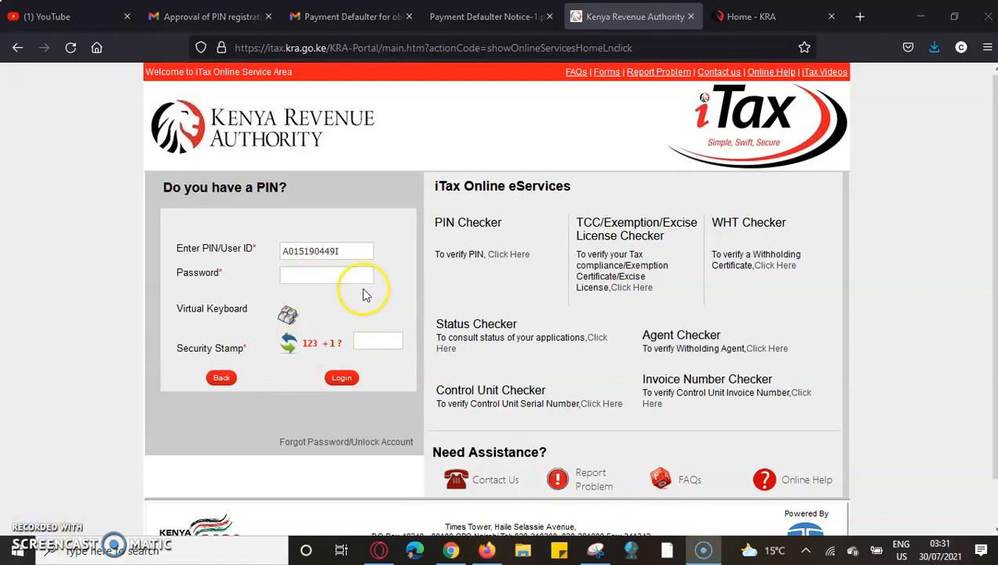
mouse_move(196, 259)
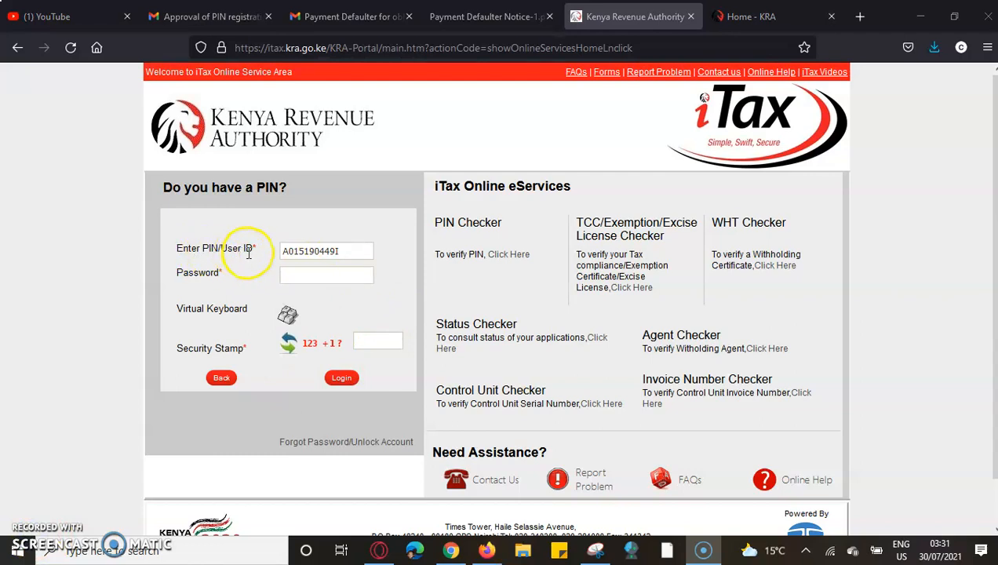
mouse_move(424, 267)
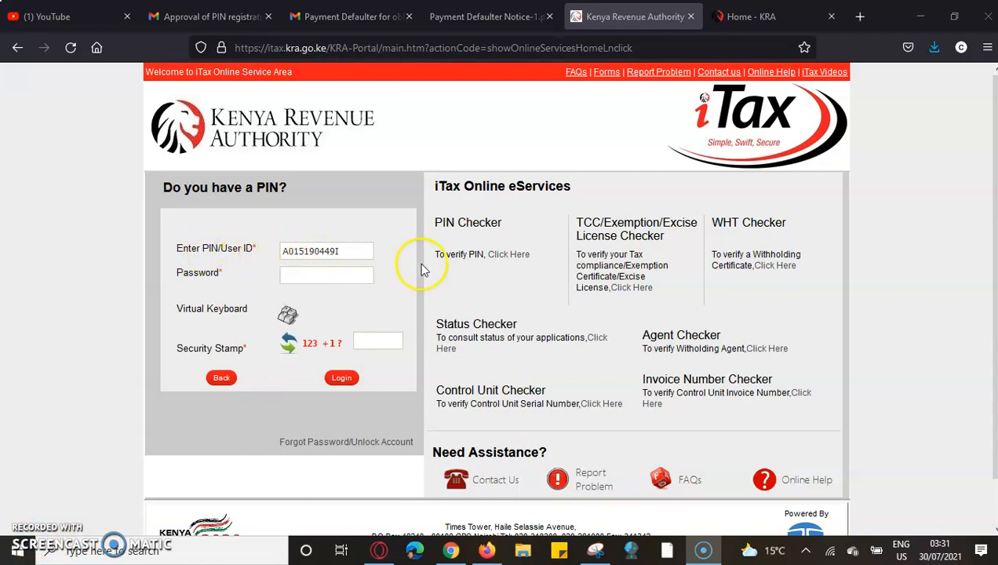
mouse_move(385, 447)
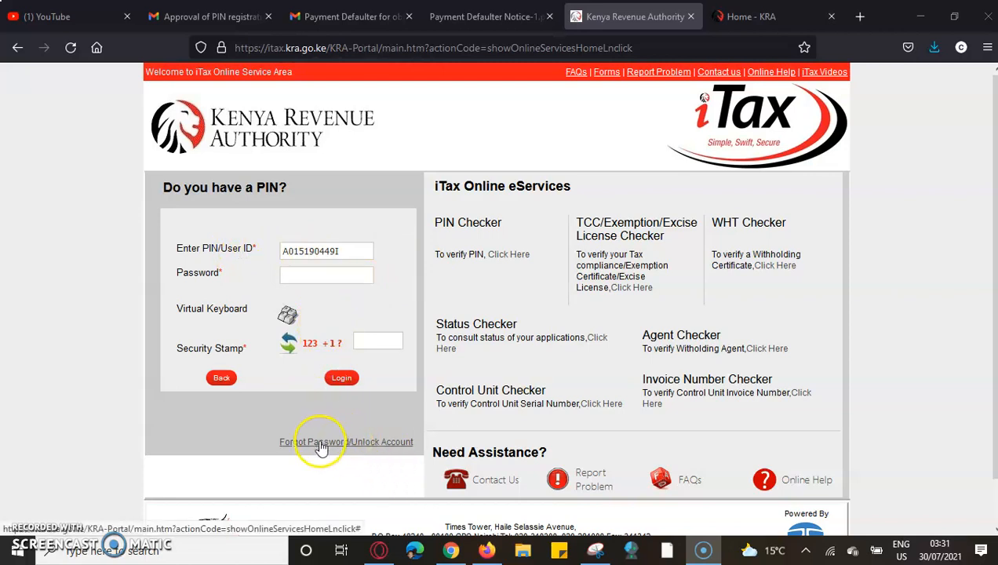
mouse_move(339, 438)
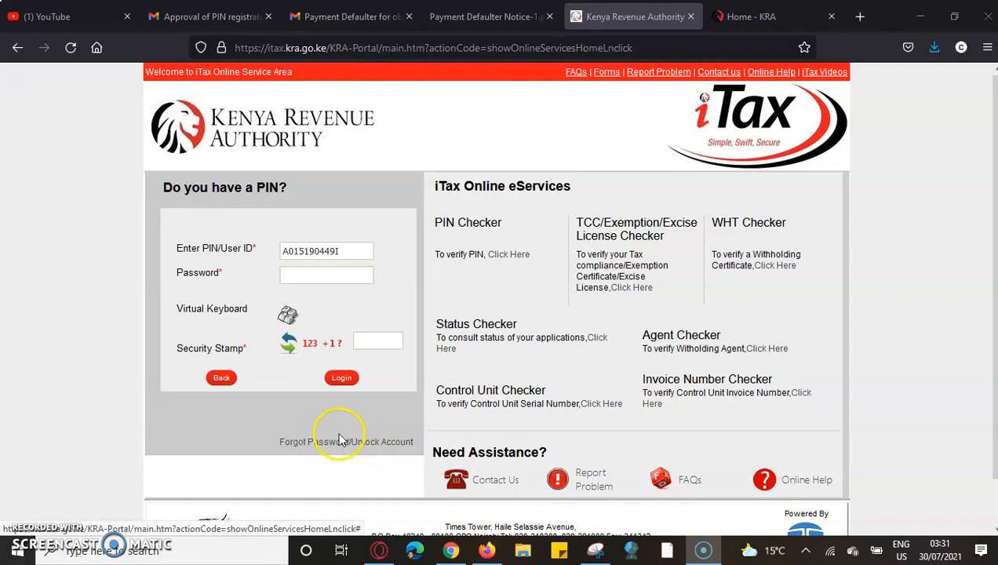
click(377, 340)
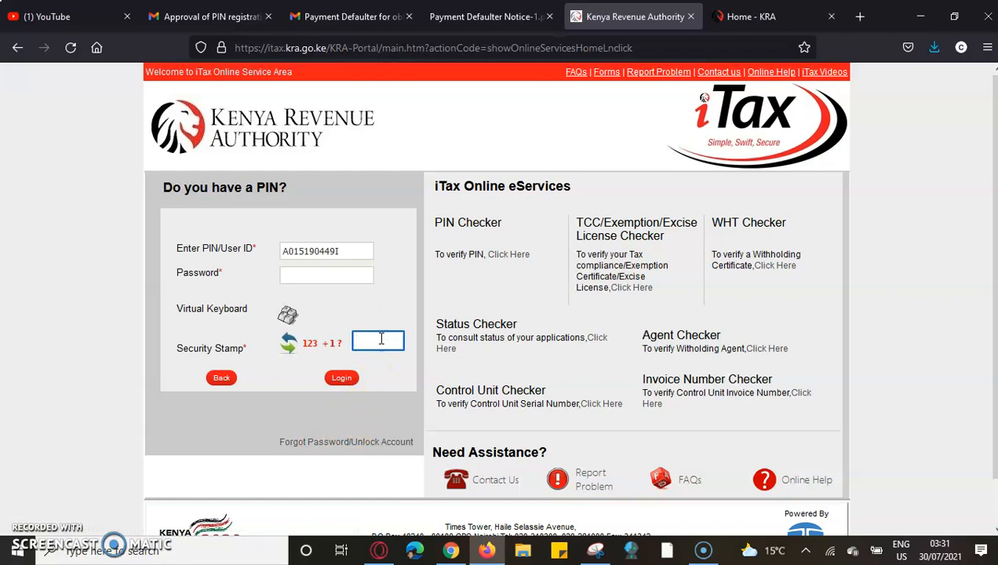
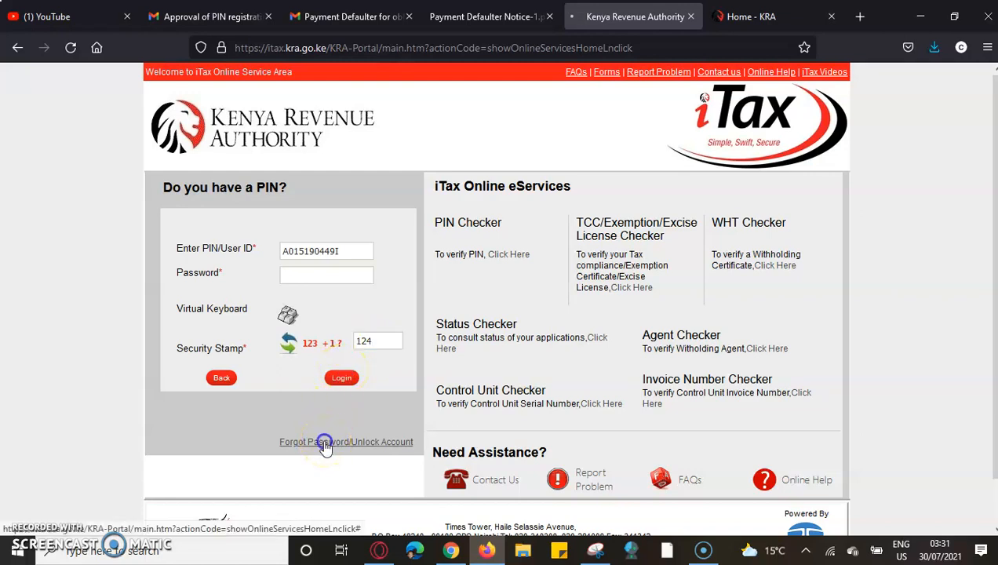
- Request a Forgot Password reset with security stamp answer 89, then head to the mailbox
click(346, 441)
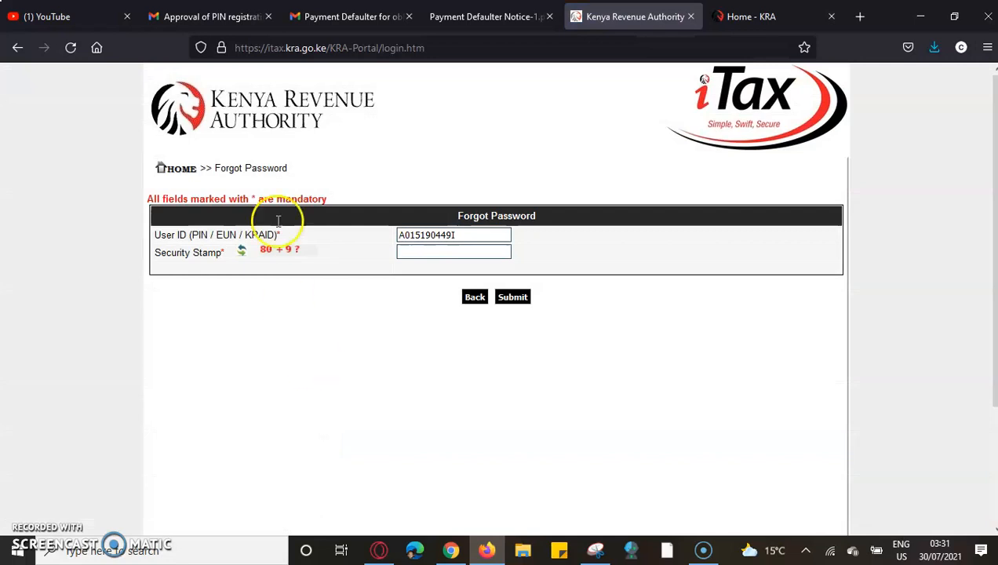
mouse_move(348, 156)
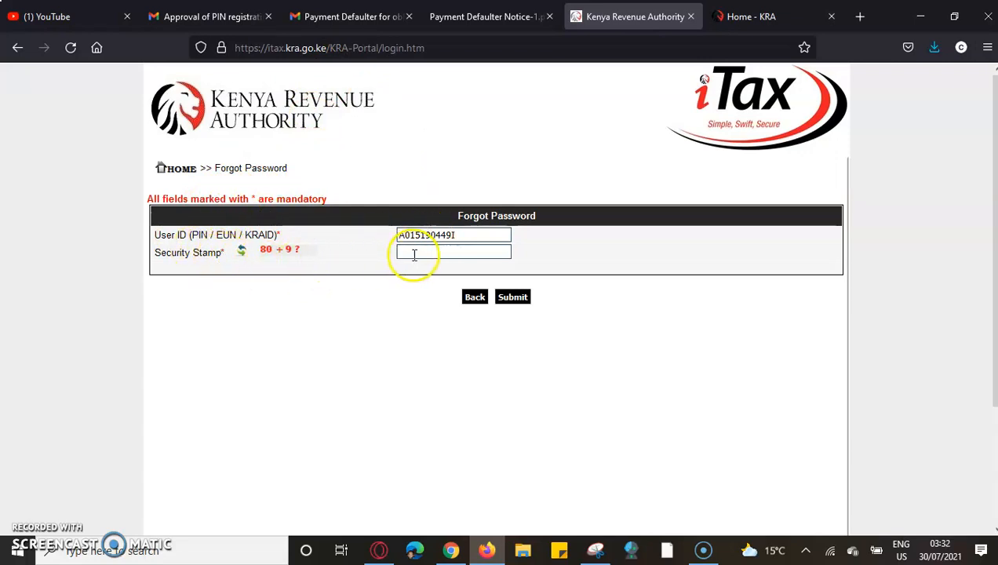
text(8)
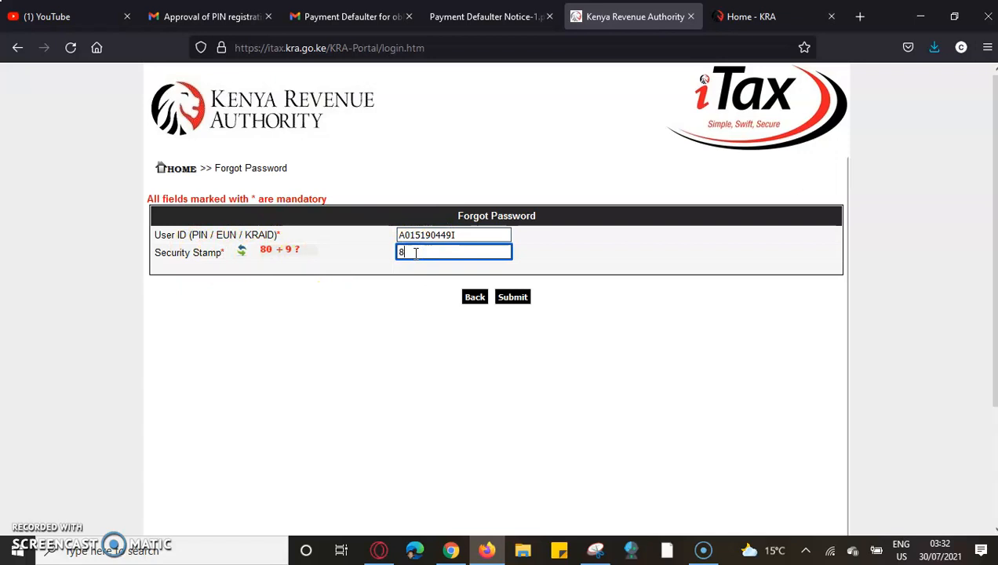
text(9)
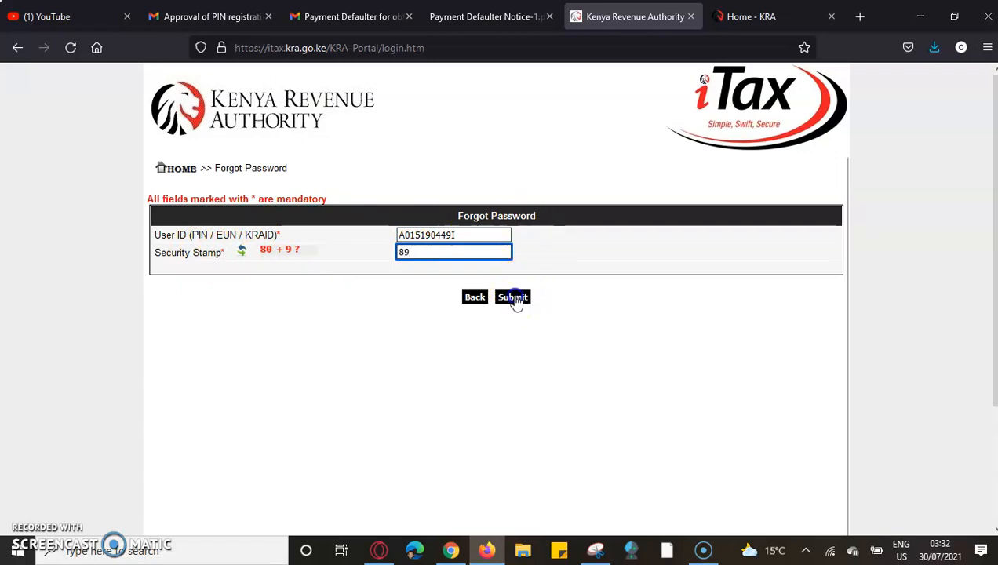
click(512, 297)
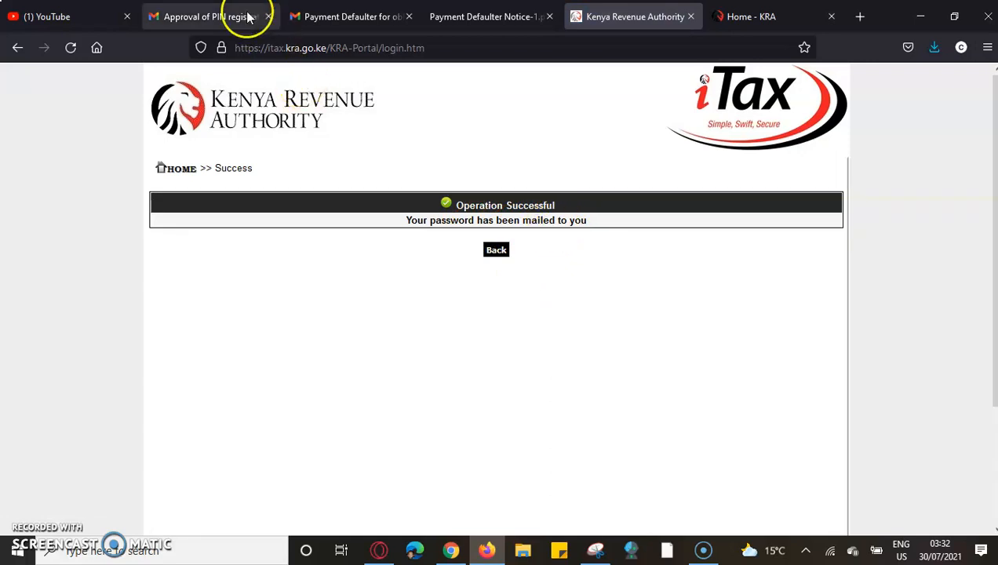
click(208, 16)
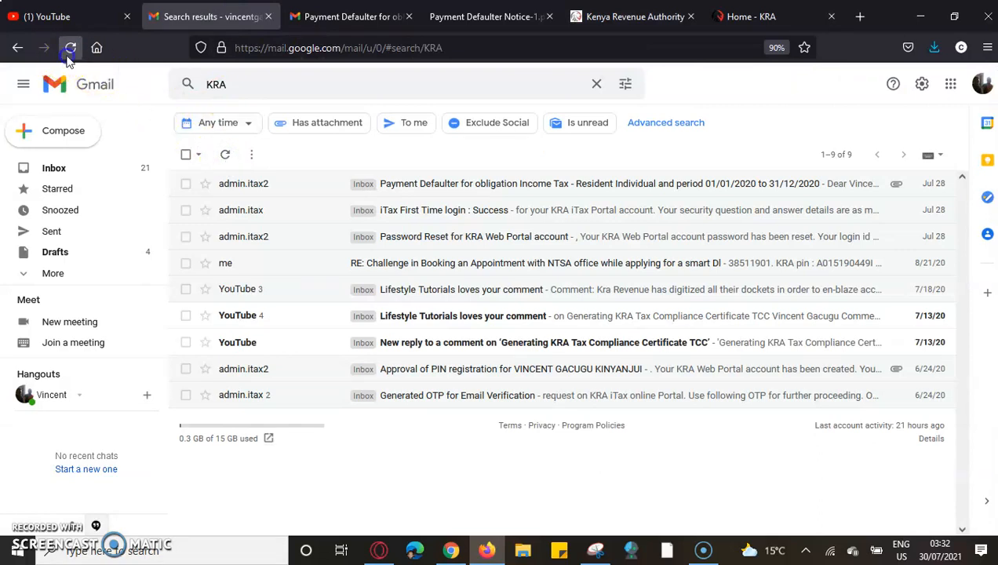
- Reload Gmail, select the new password in the Password Reset email, and return to iTax
click(71, 48)
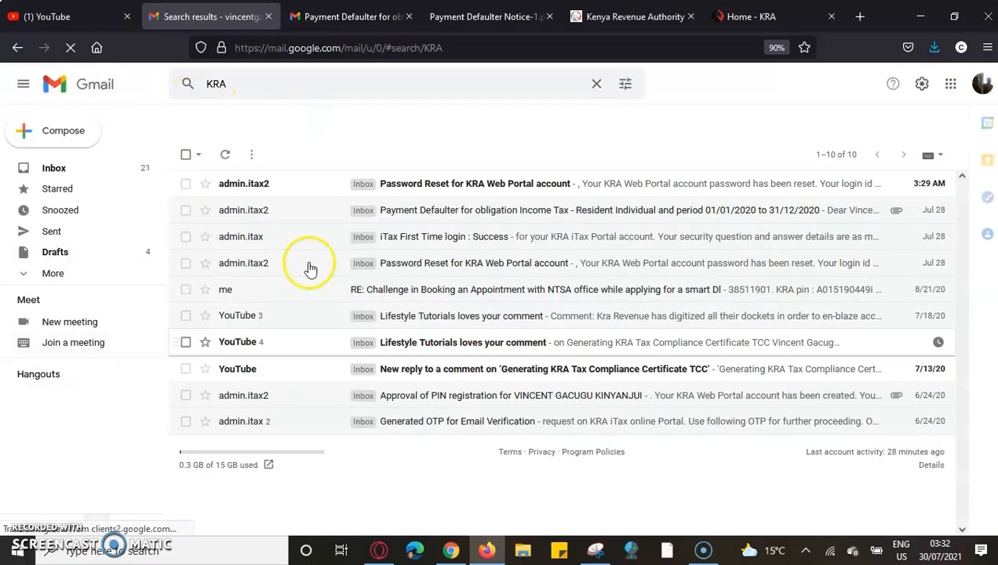
mouse_move(440, 183)
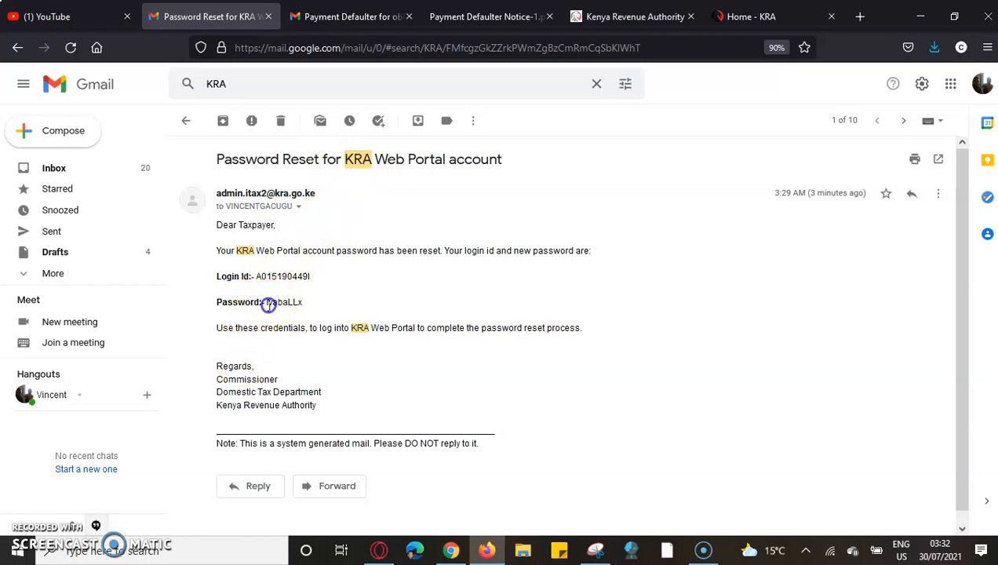
double_click(285, 302)
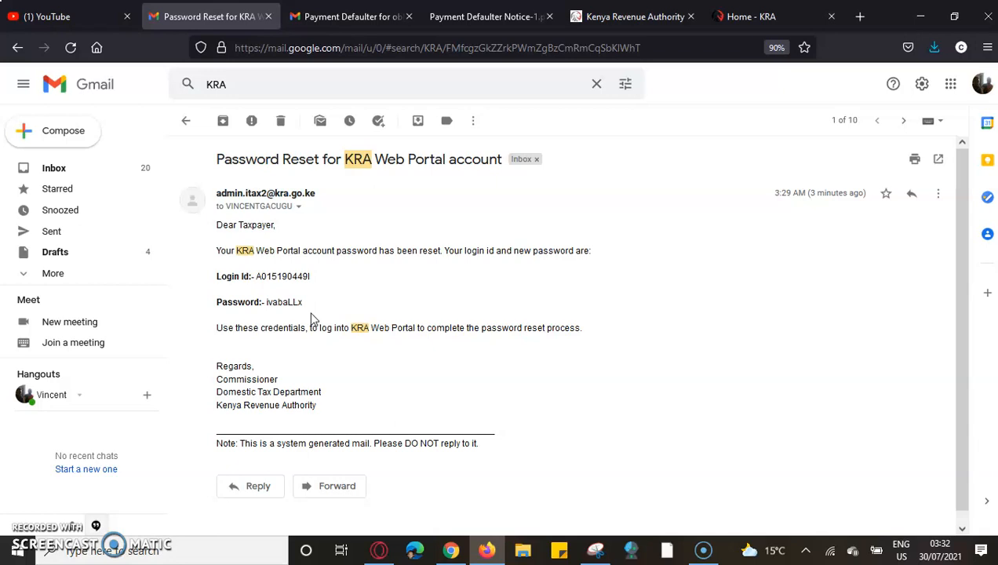
click(633, 16)
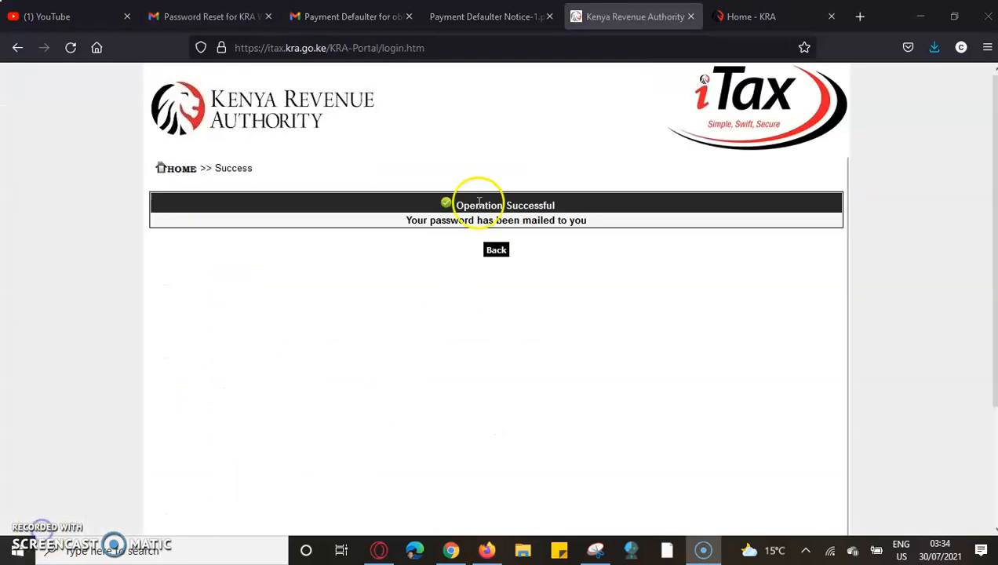
- Sign in to iTax with the PIN, emailed password and security stamp answer
click(496, 250)
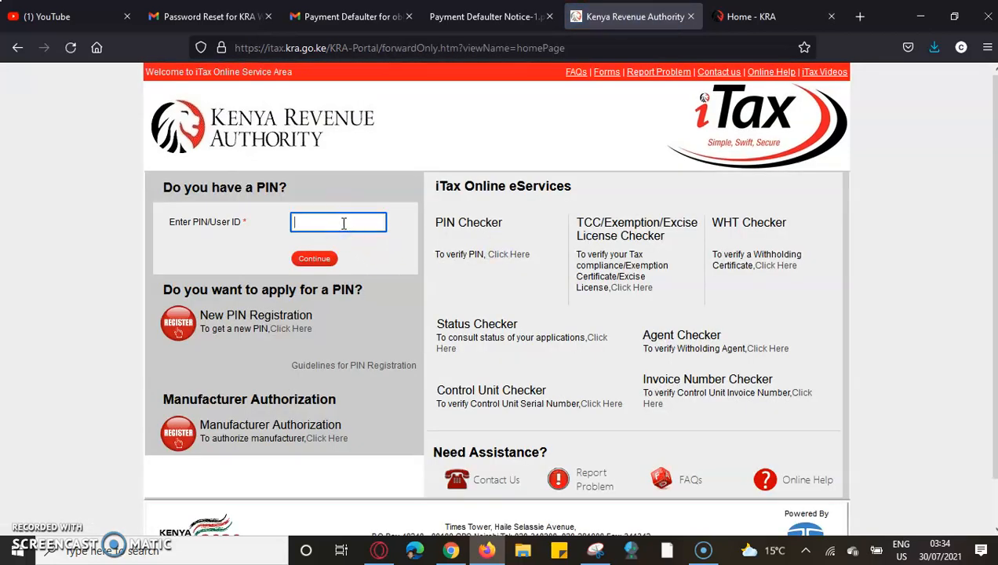
click(314, 258)
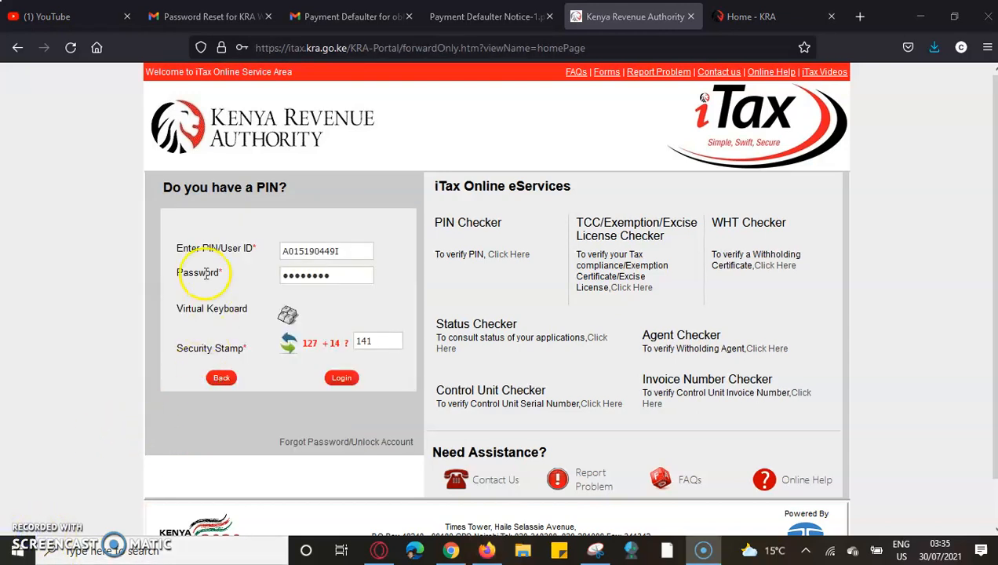
mouse_move(221, 275)
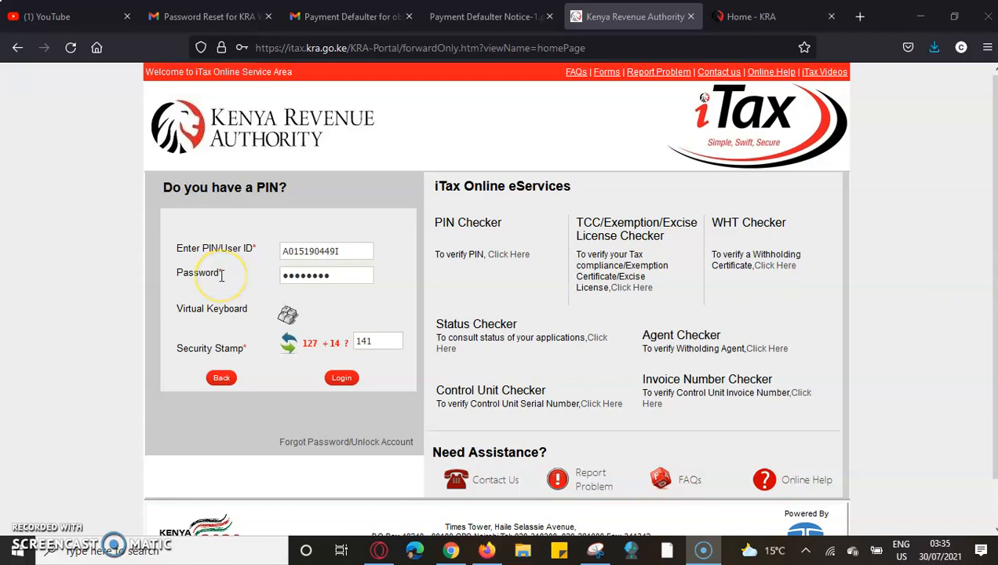
click(342, 378)
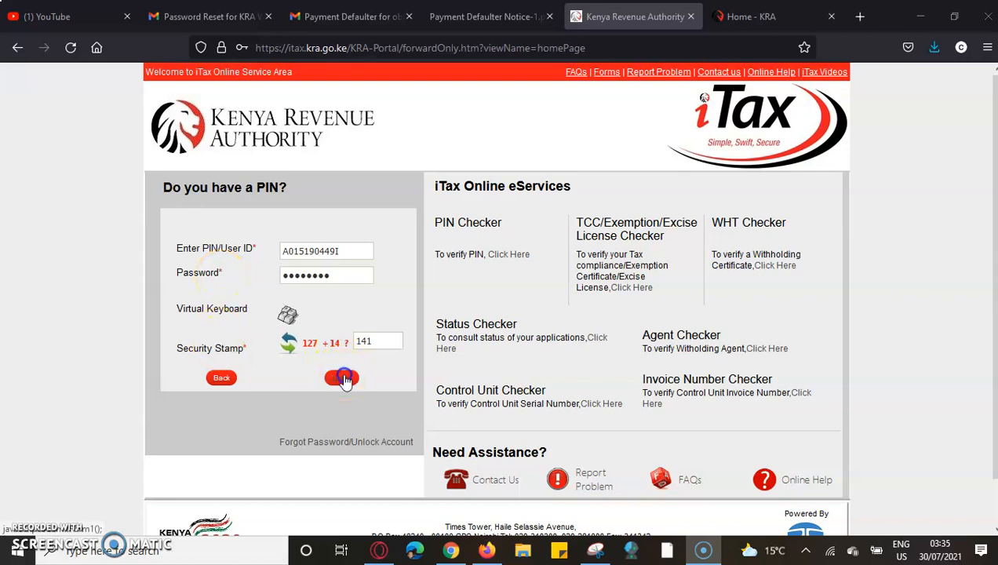
click(341, 378)
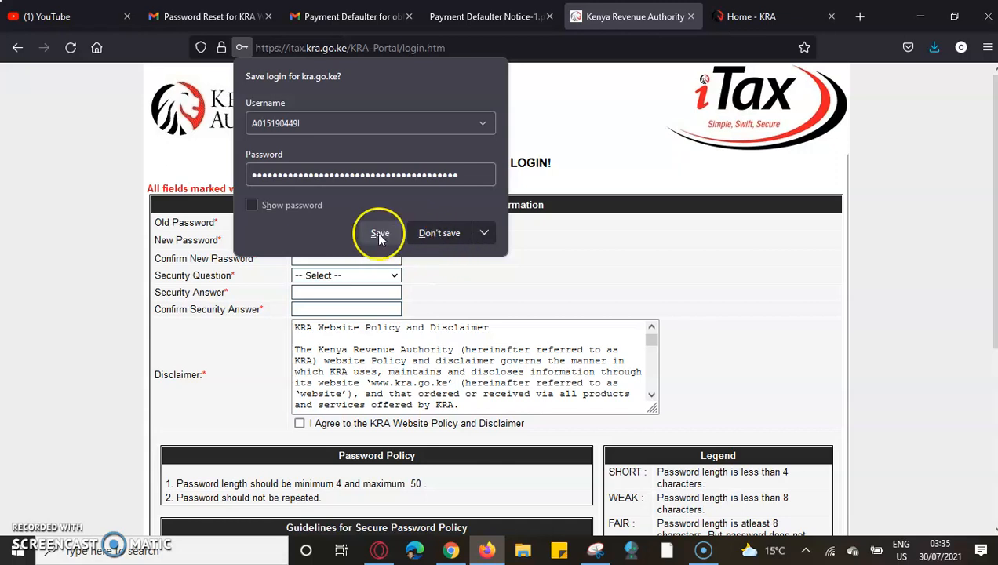
- Save the login in Firefox and choose 'In what city were you born?' as security question
click(379, 233)
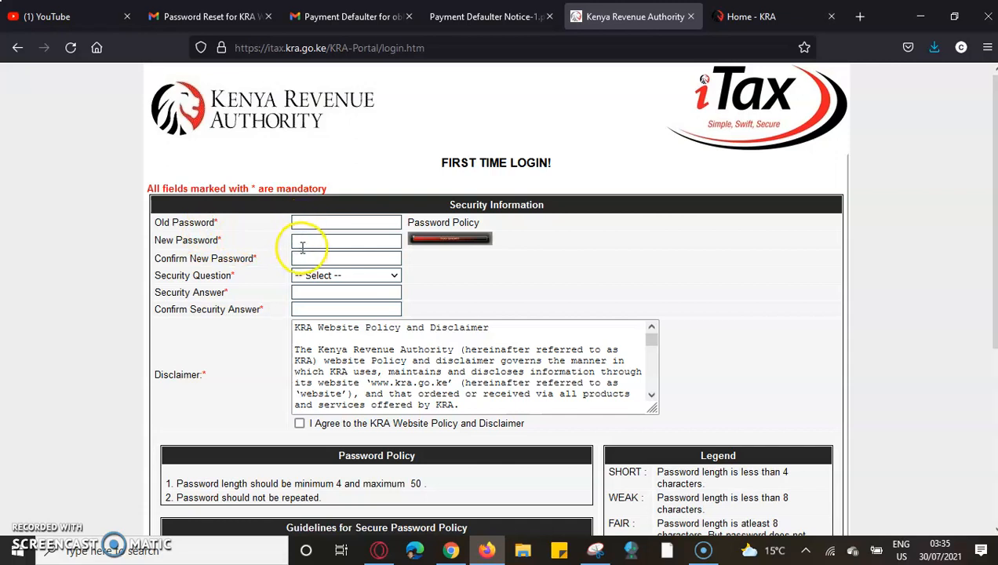
mouse_move(66, 479)
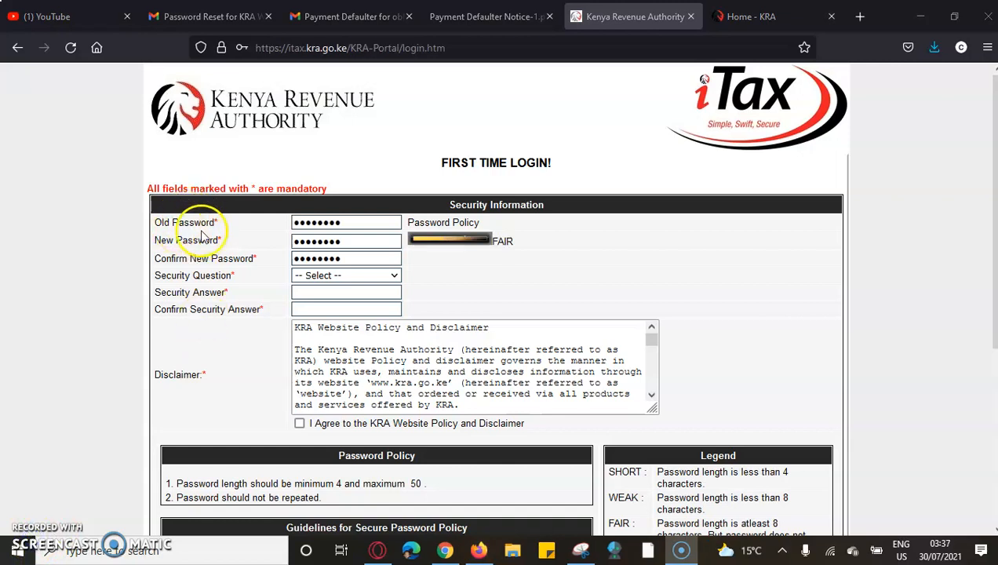
mouse_move(244, 275)
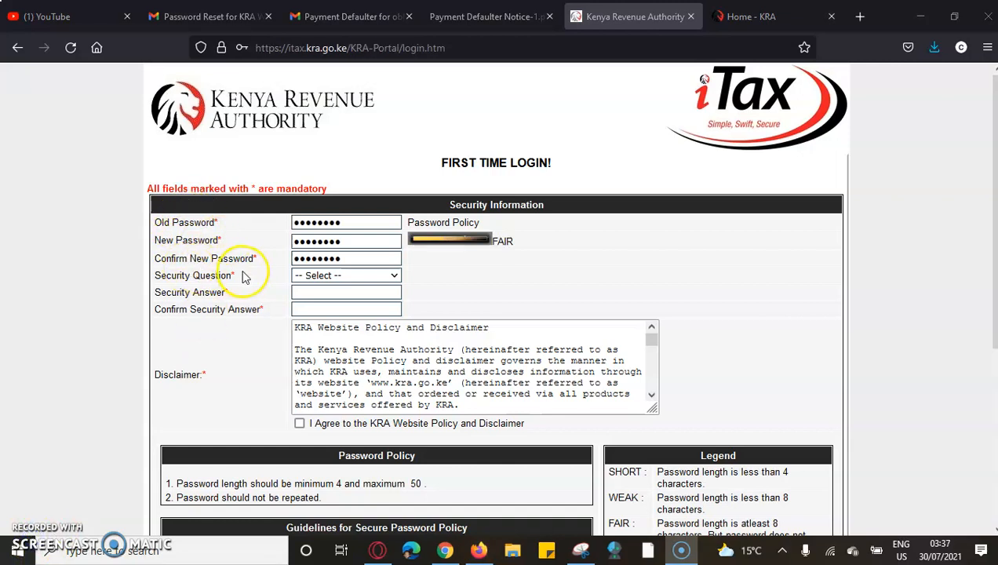
click(345, 274)
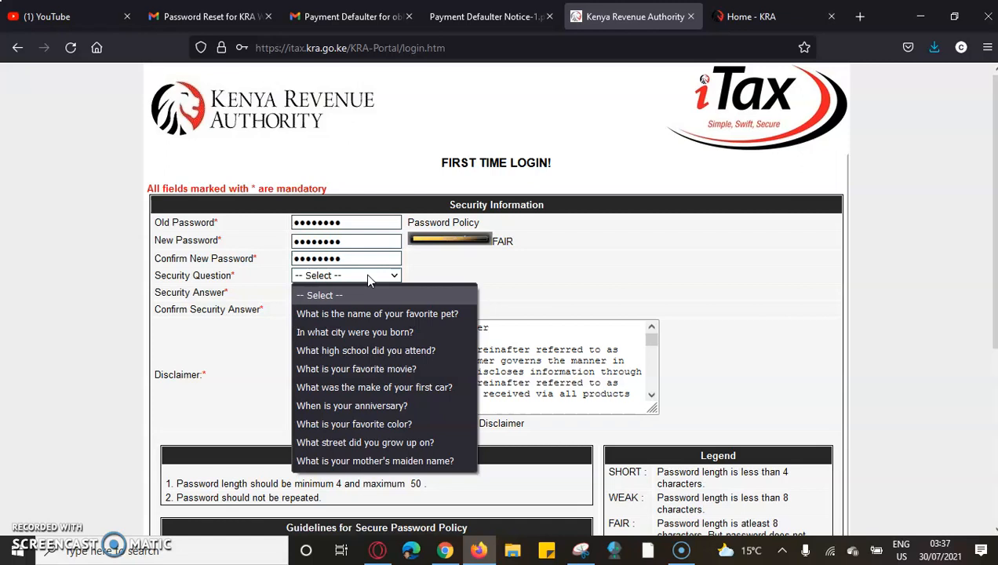
click(354, 332)
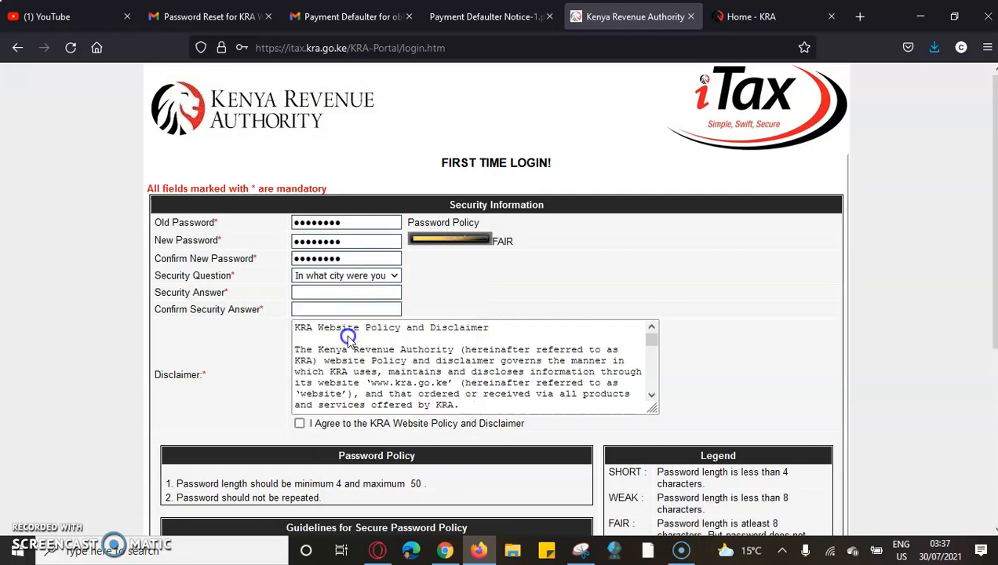
- Enter the security question answer and its confirmation
click(346, 292)
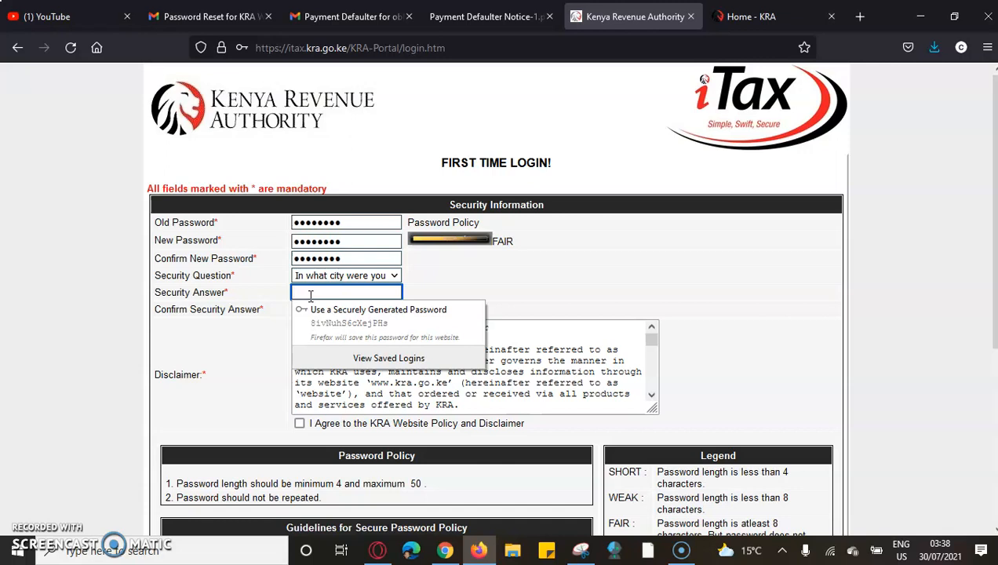
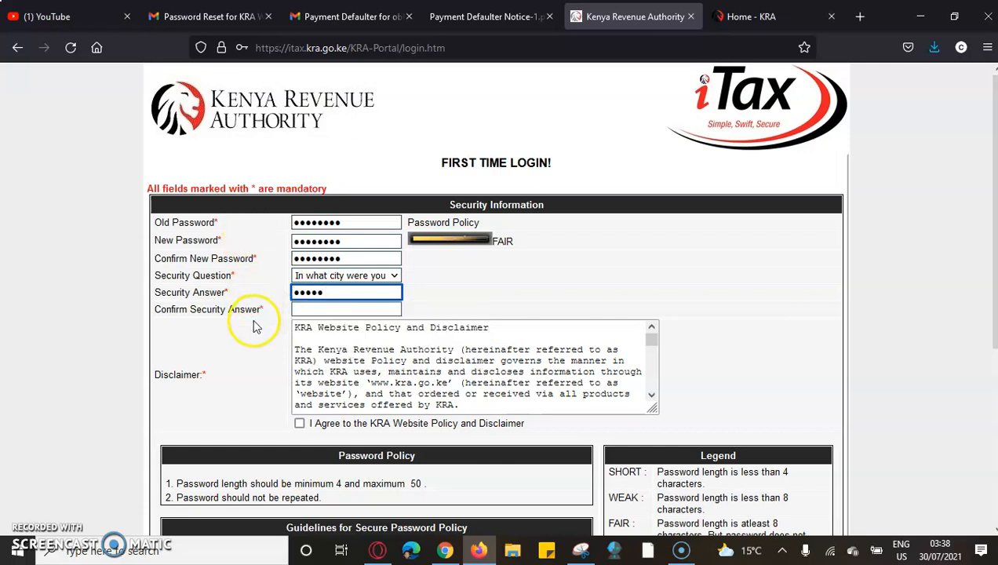
click(346, 308)
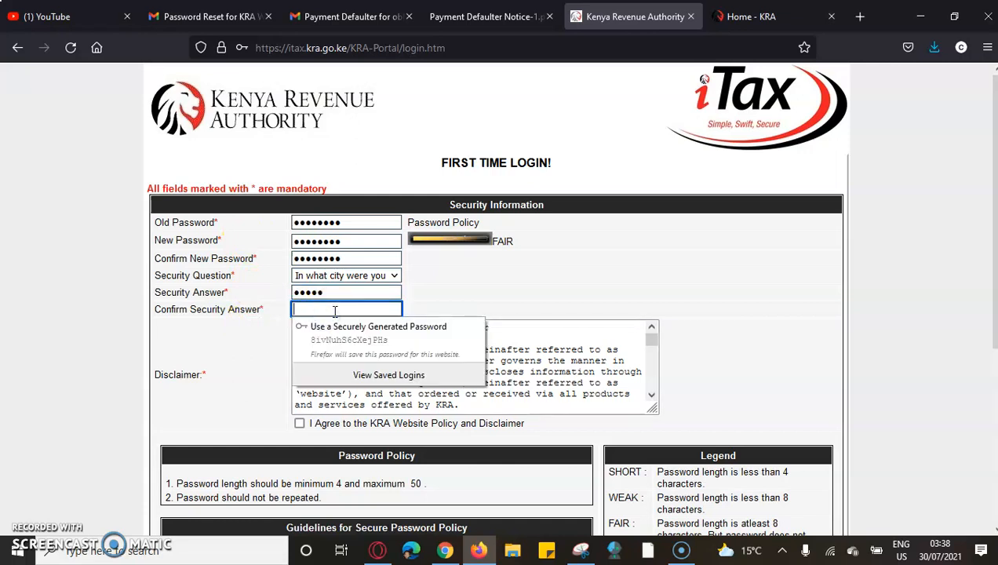
text(•)
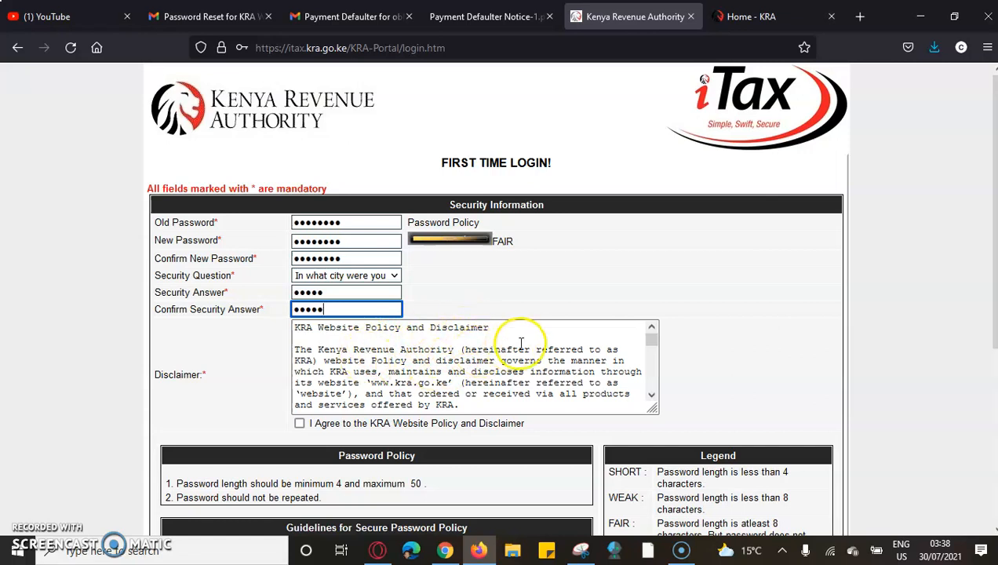
mouse_move(475, 353)
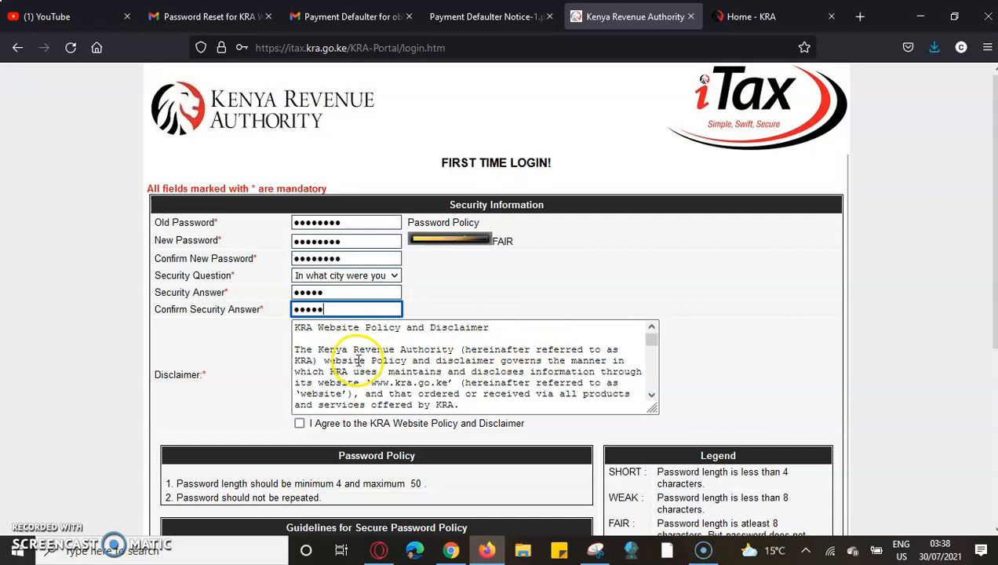
mouse_move(408, 361)
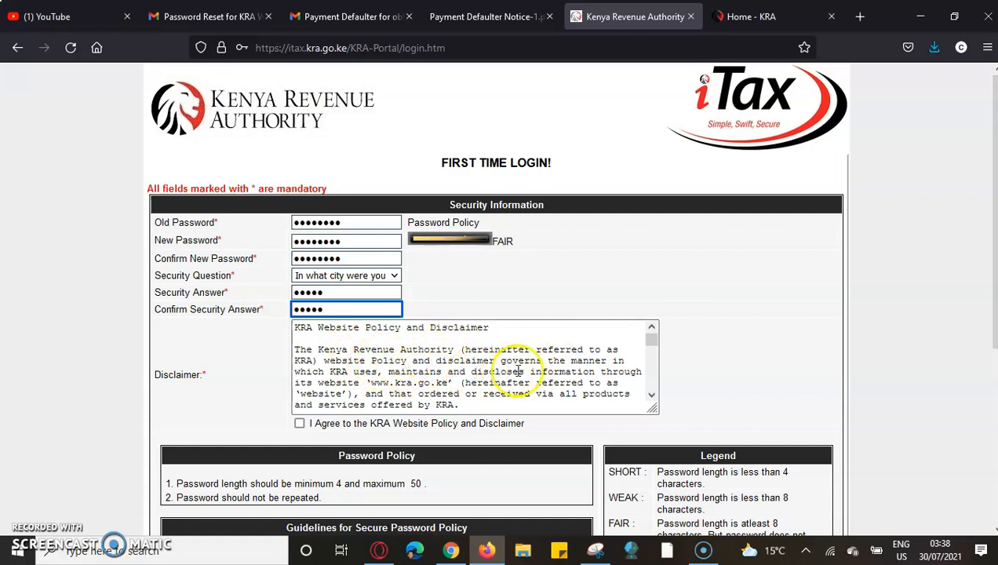
mouse_move(357, 371)
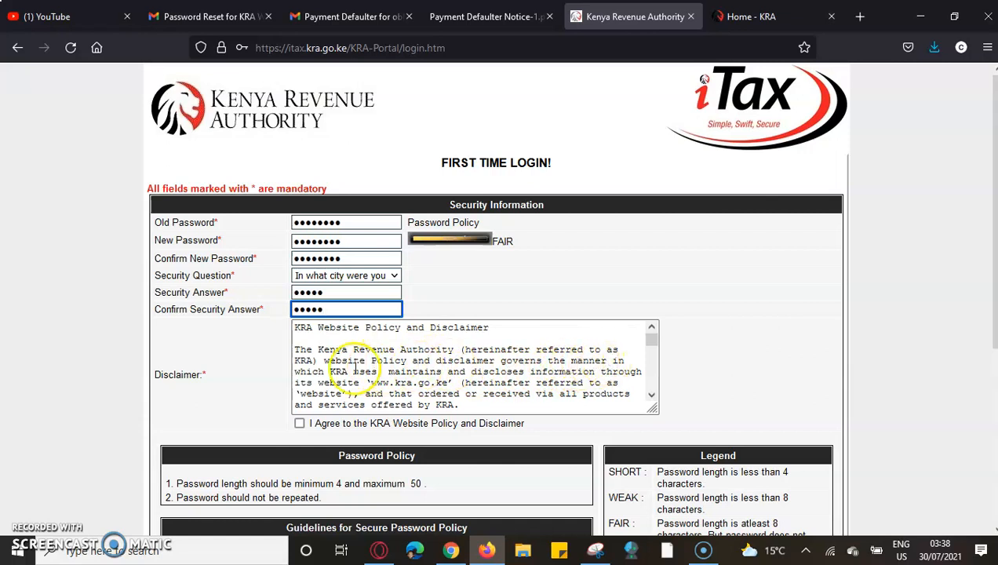
mouse_move(436, 387)
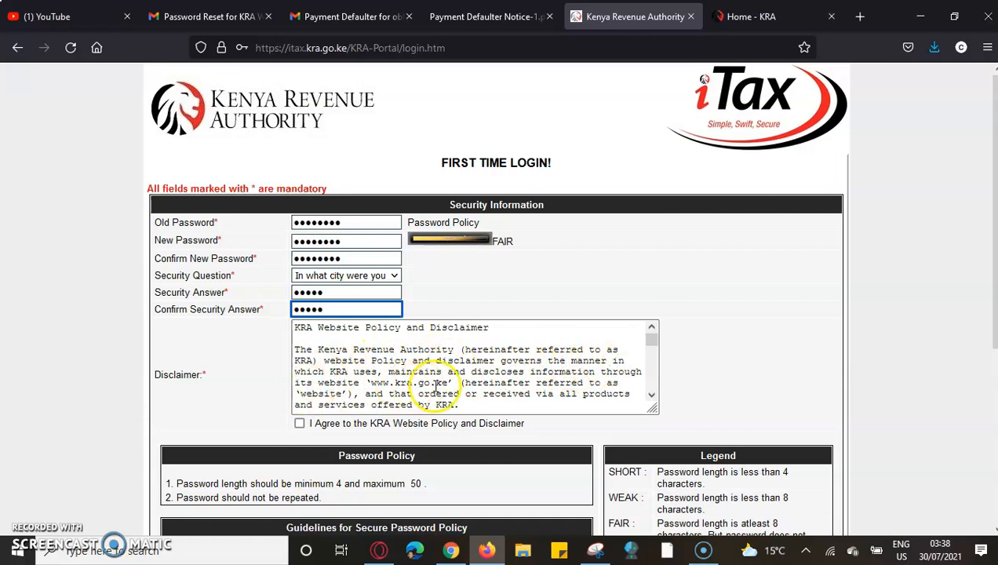
mouse_move(540, 385)
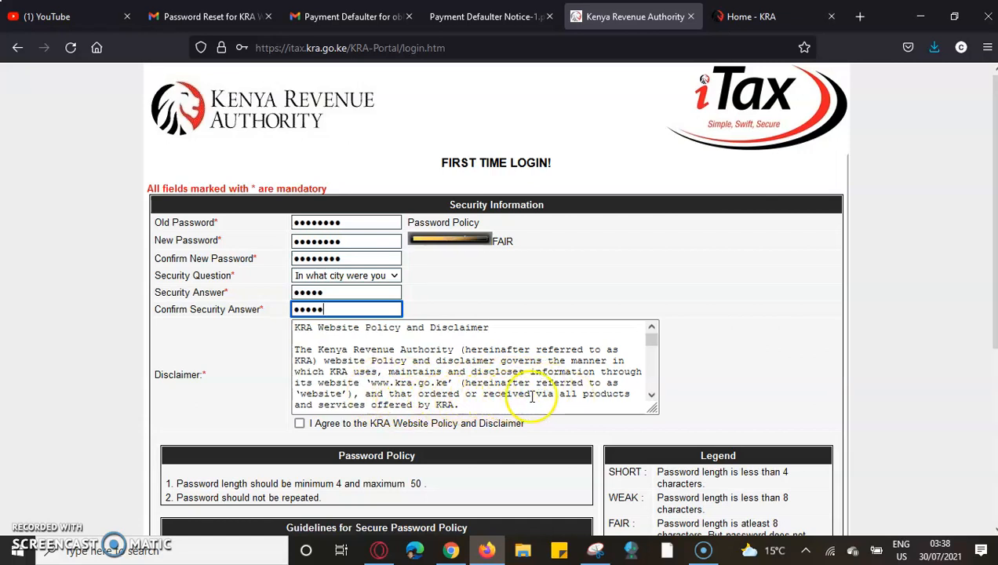
mouse_move(401, 402)
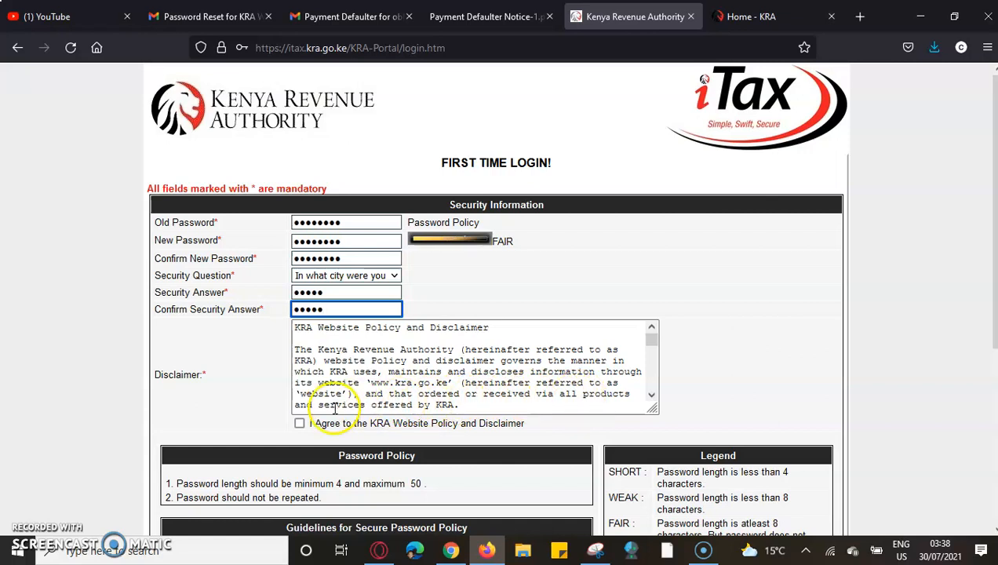
scroll(down, 3)
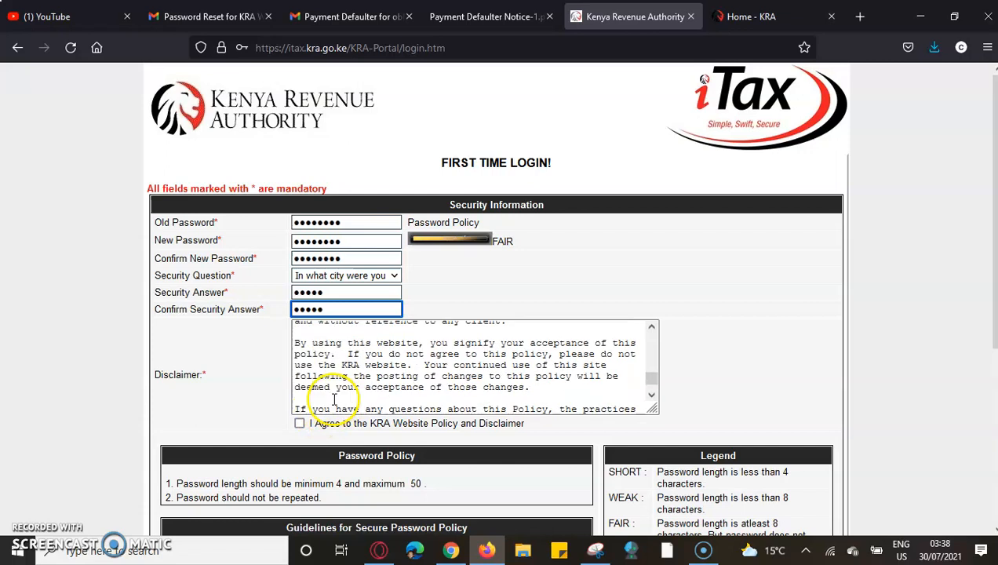
scroll(down, 3)
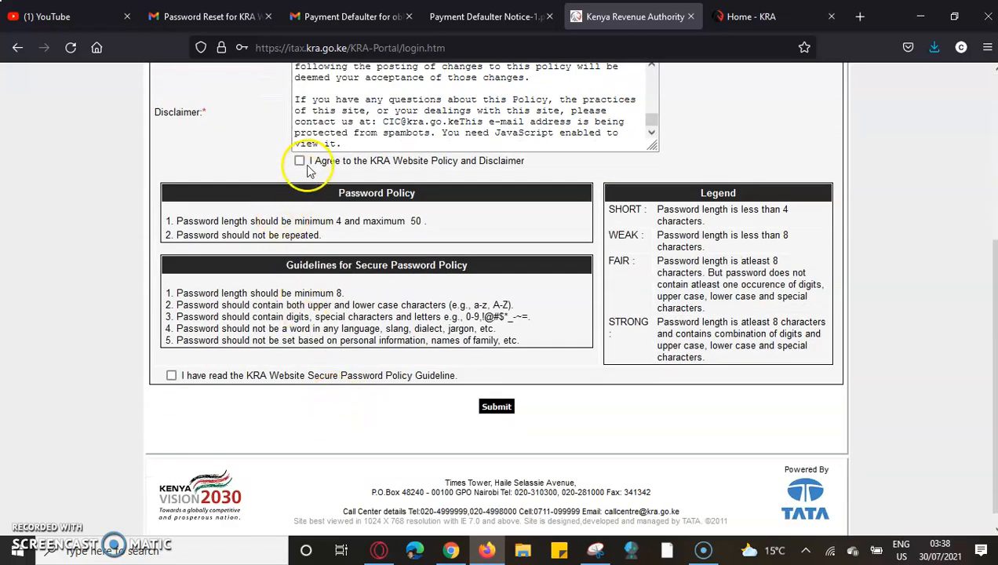
click(299, 160)
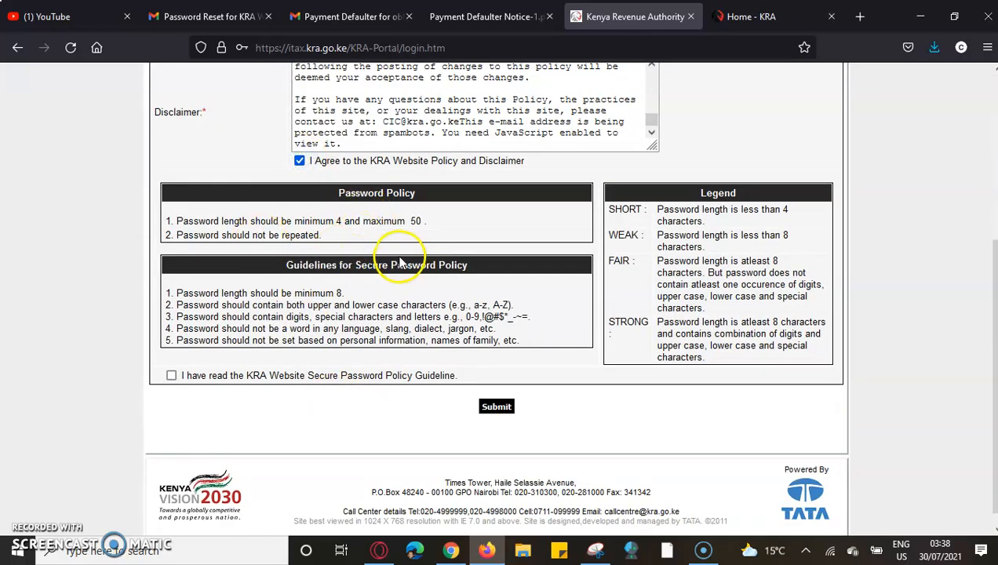
mouse_move(393, 220)
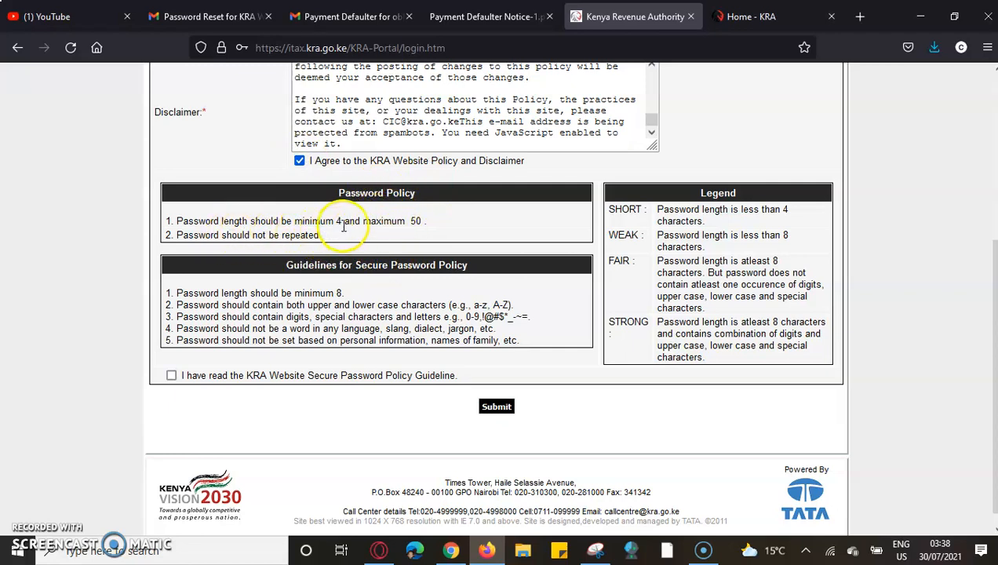
mouse_move(351, 226)
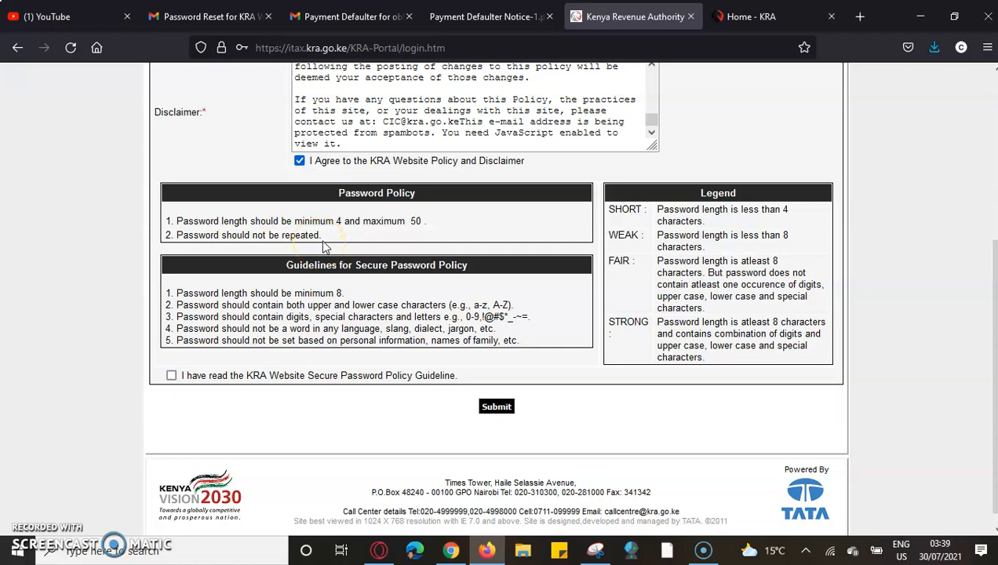
mouse_move(462, 316)
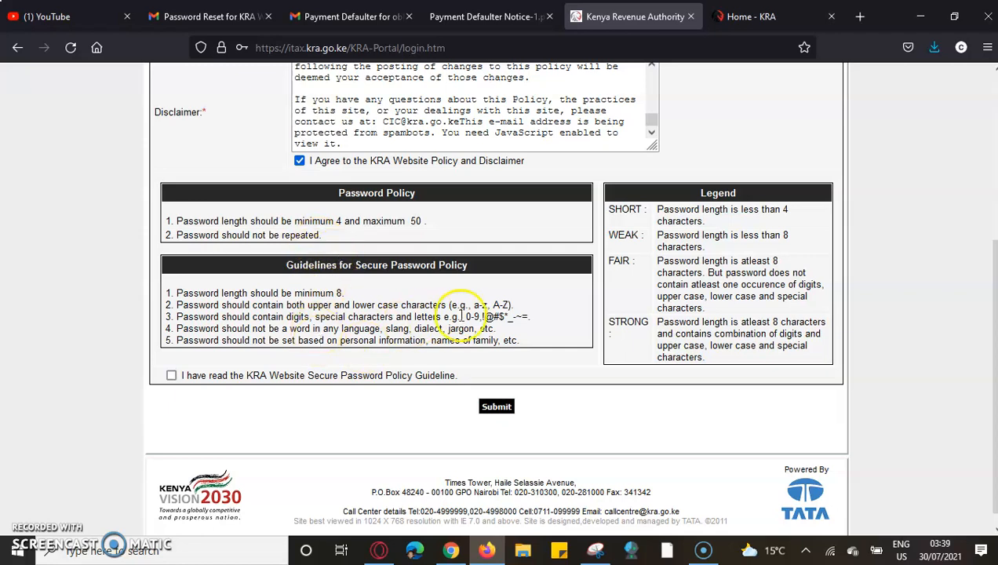
mouse_move(715, 226)
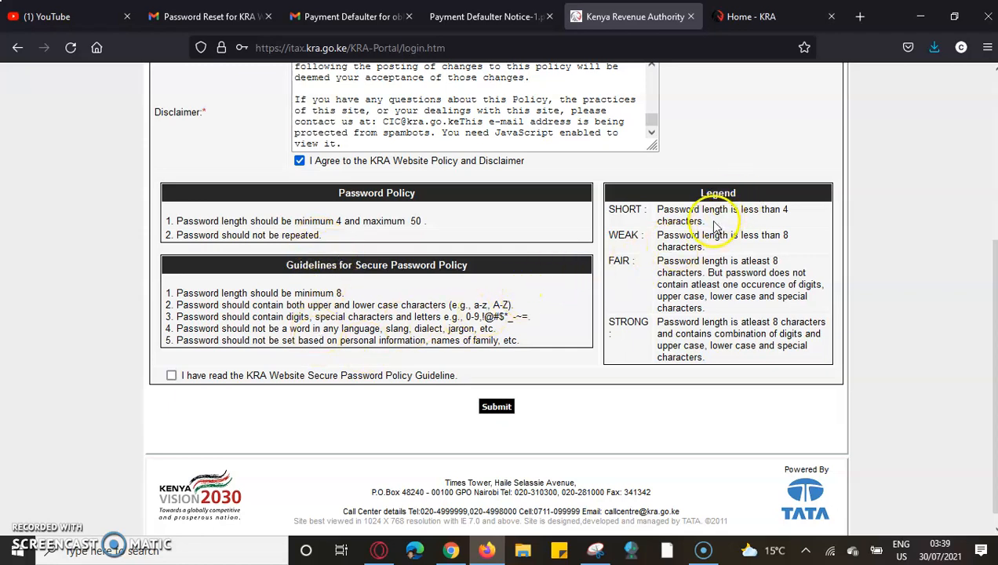
mouse_move(746, 222)
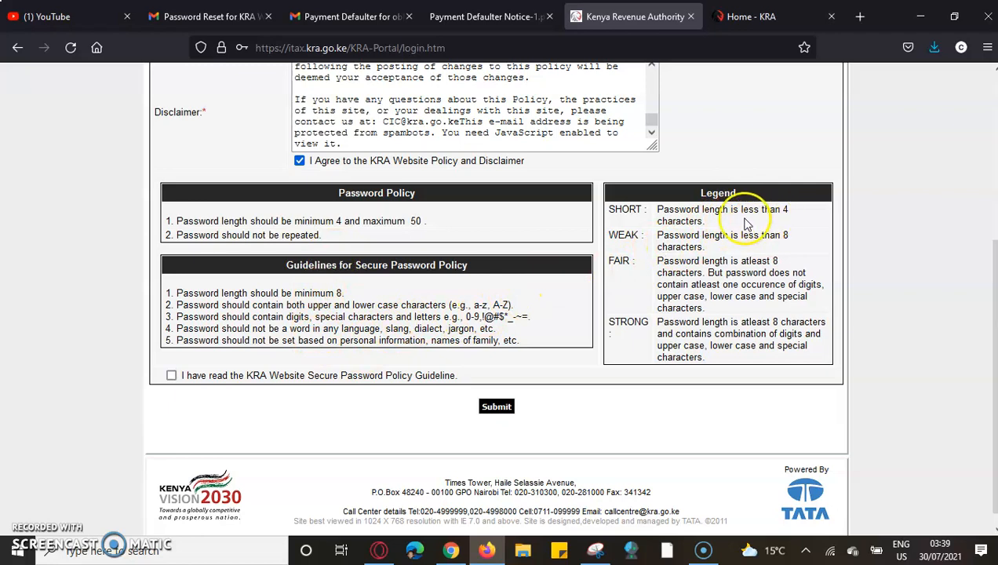
mouse_move(715, 219)
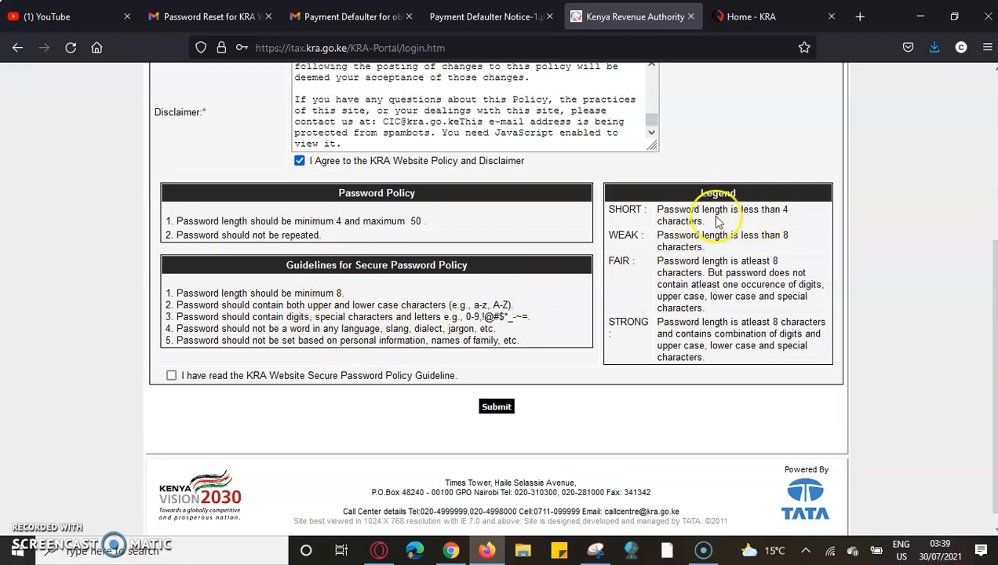
mouse_move(692, 234)
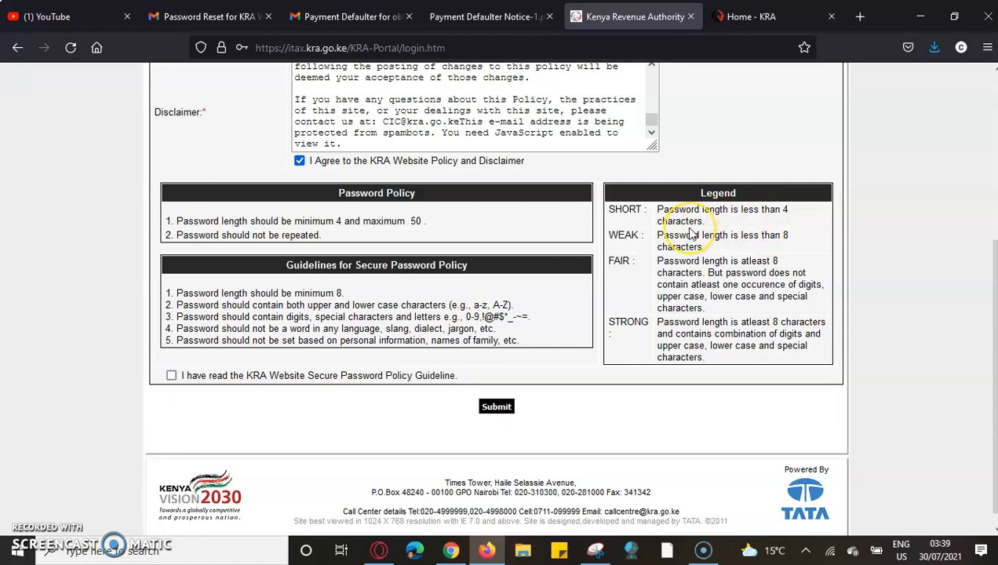
mouse_move(632, 251)
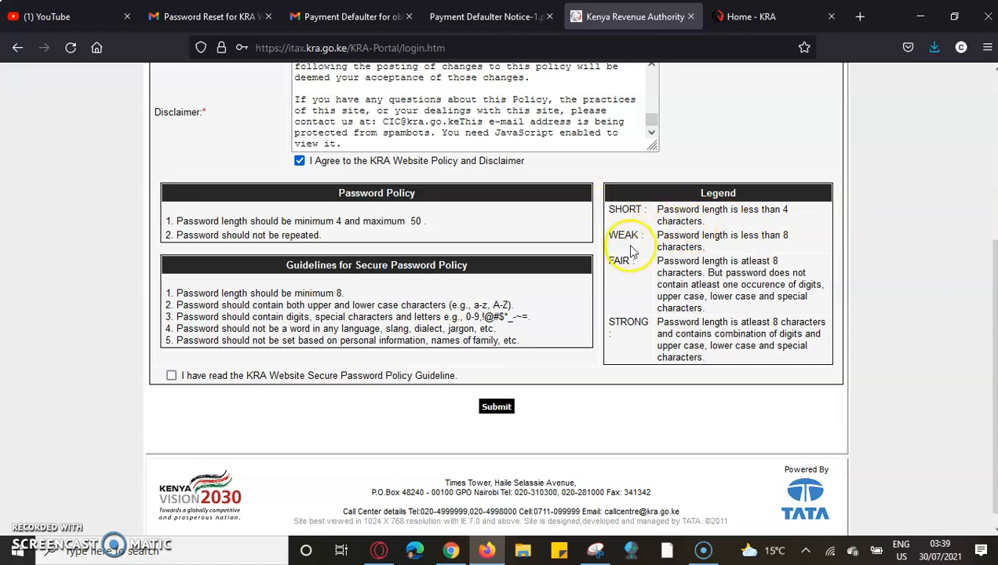
mouse_move(728, 337)
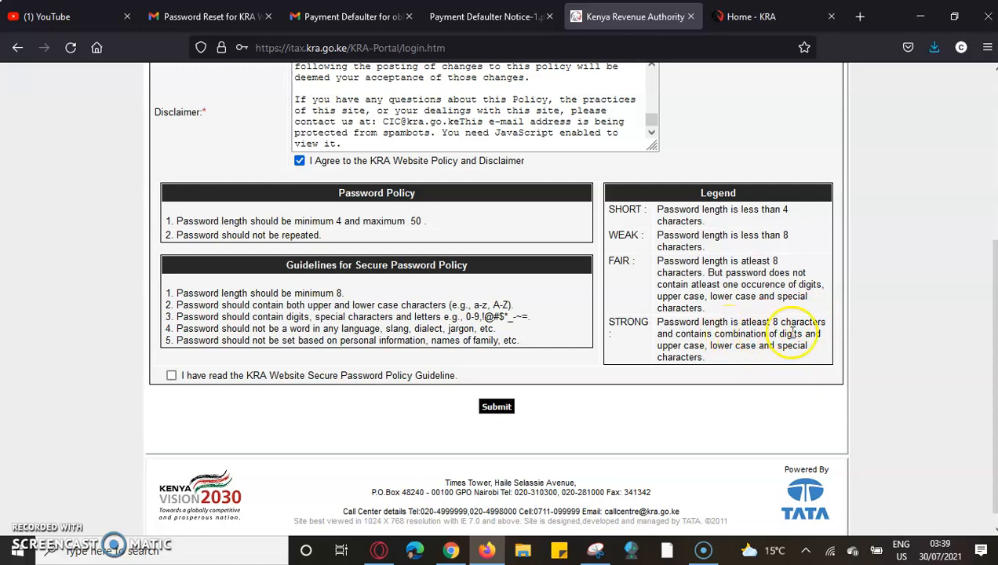
mouse_move(744, 346)
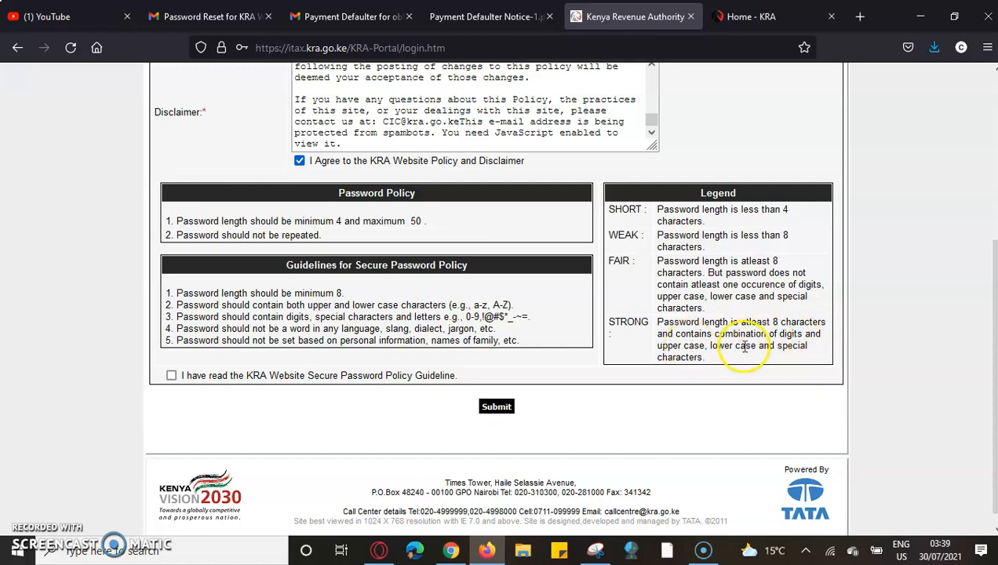
mouse_move(771, 379)
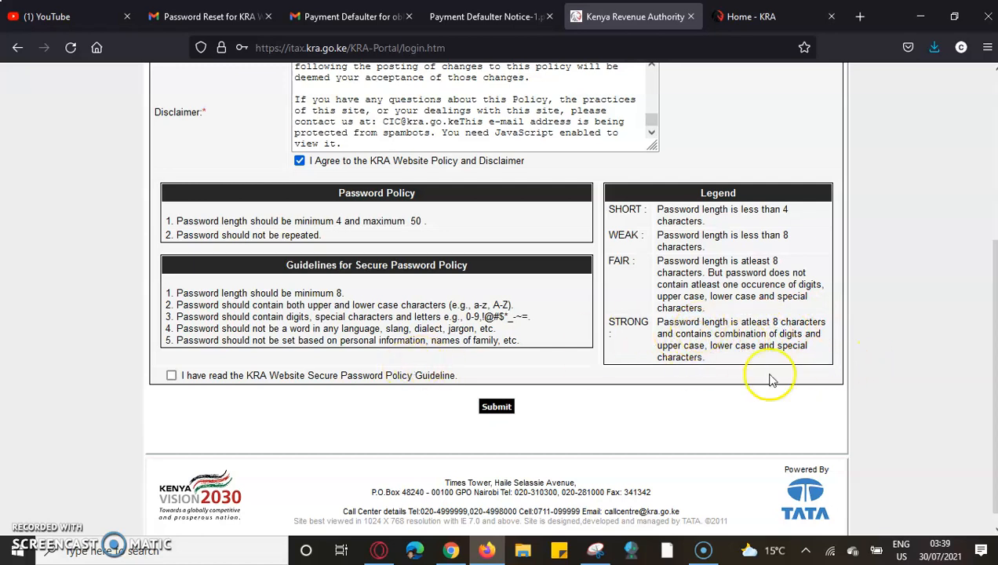
- Tick 'I have read the KRA Website Secure Password Policy Guideline' below the guidelines table
scroll(up, 3)
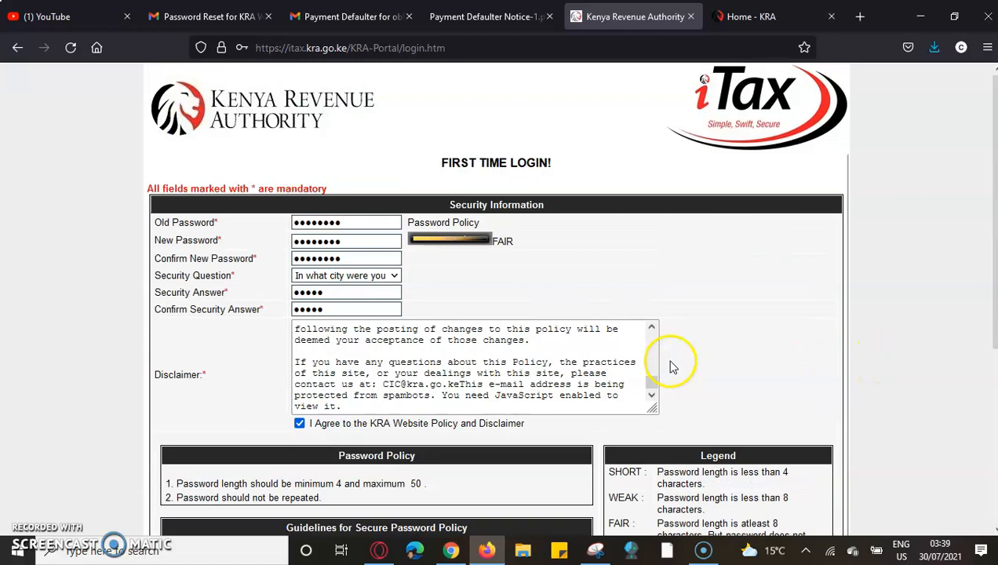
scroll(down, 3)
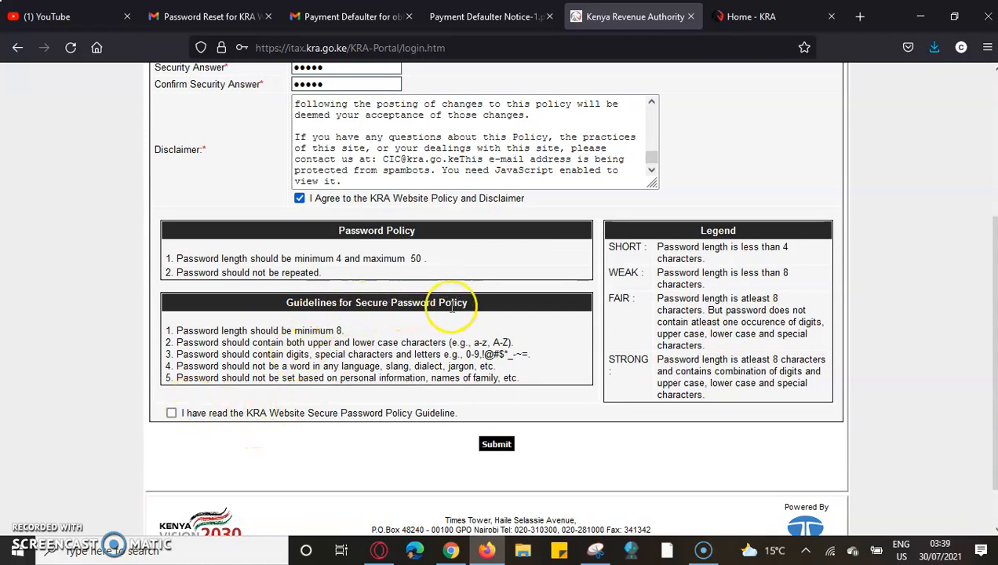
mouse_move(263, 336)
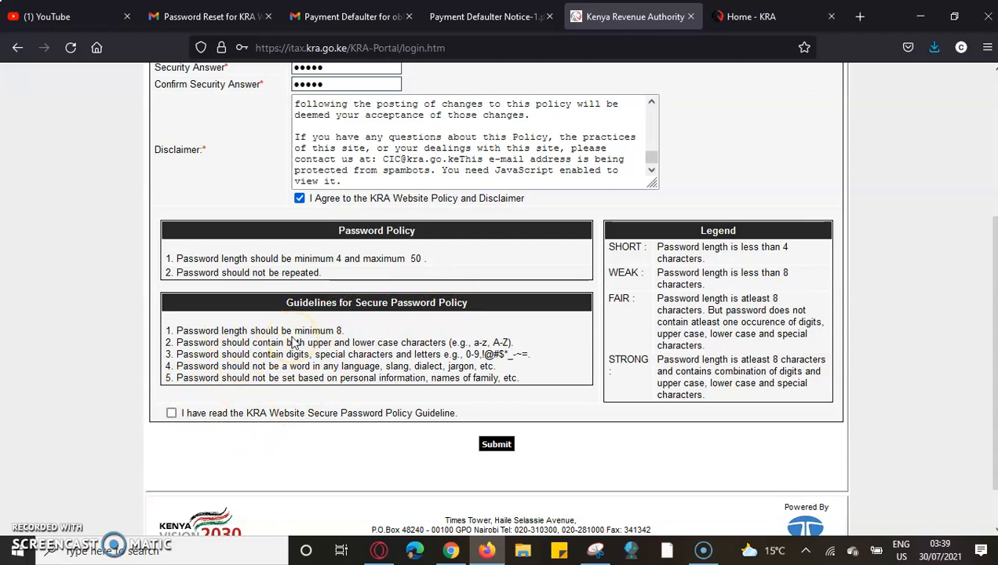
mouse_move(291, 341)
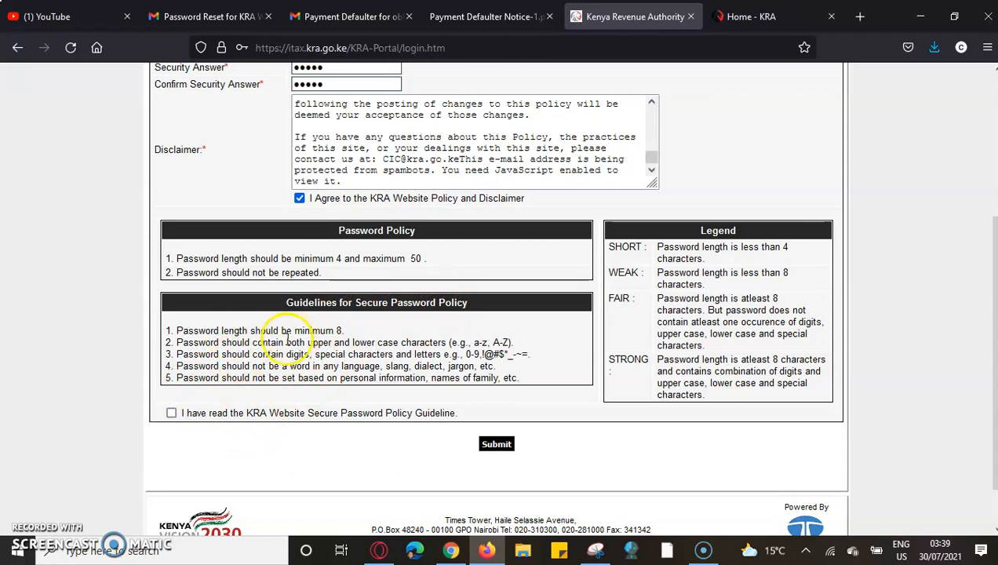
mouse_move(353, 369)
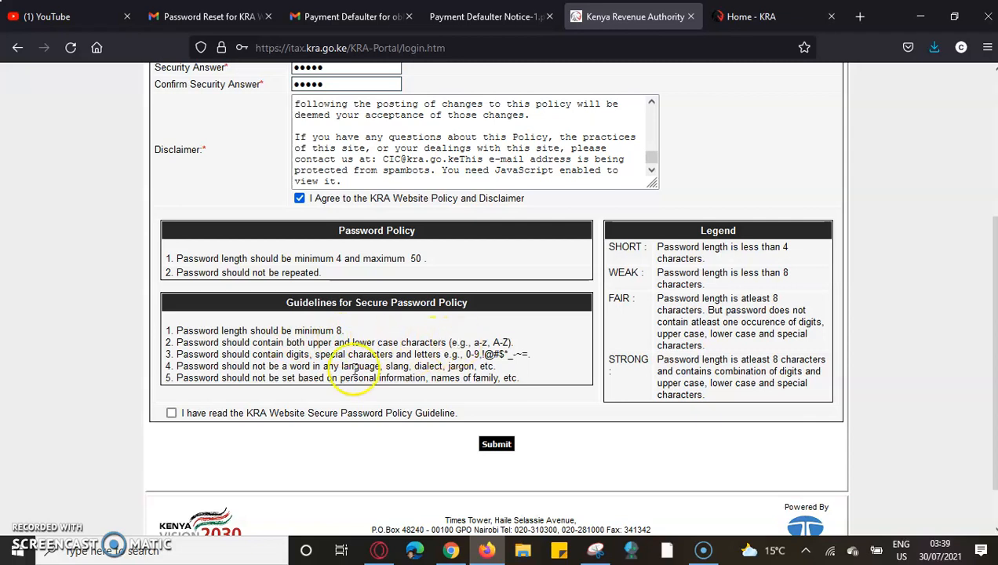
mouse_move(416, 363)
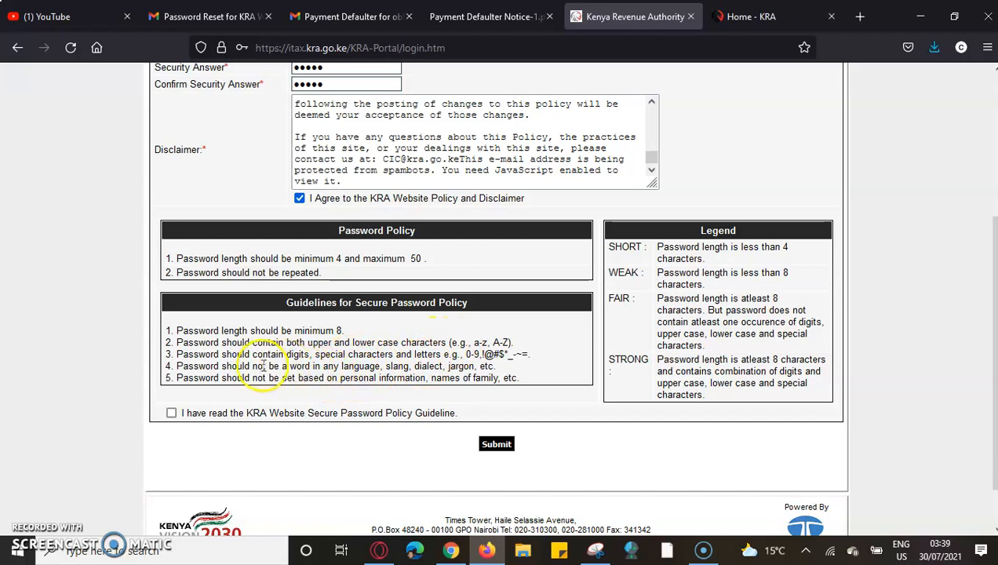
mouse_move(404, 373)
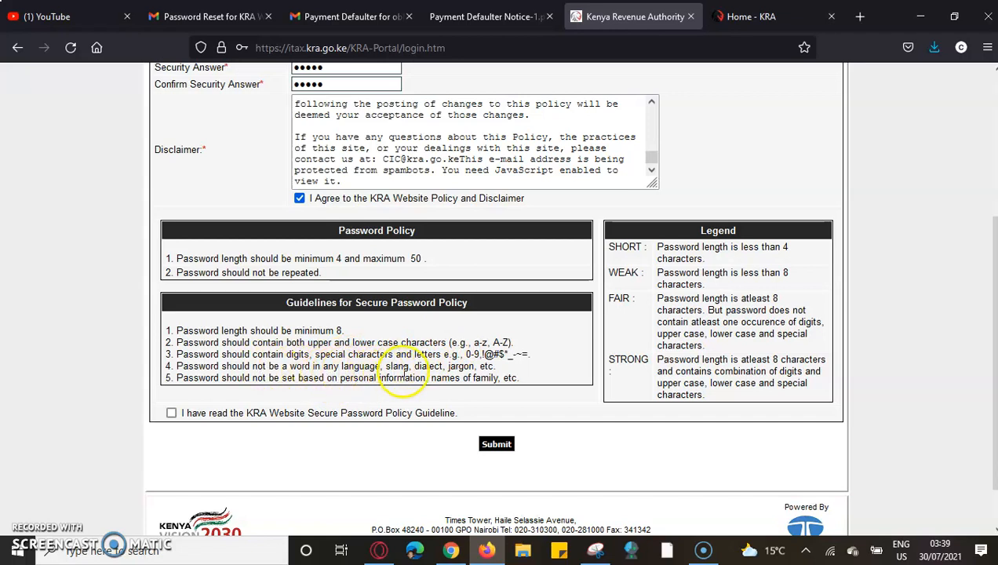
mouse_move(447, 365)
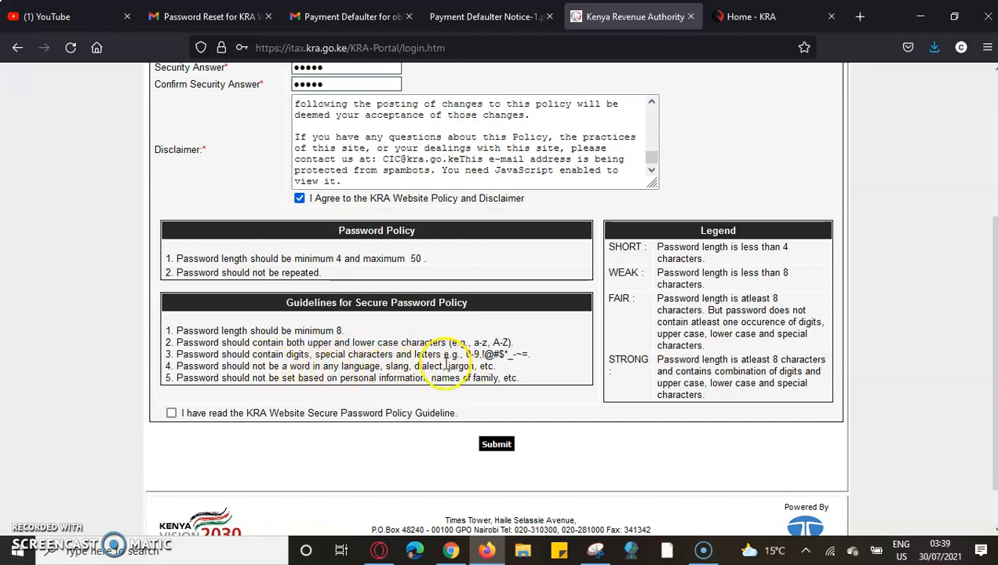
scroll(down, 3)
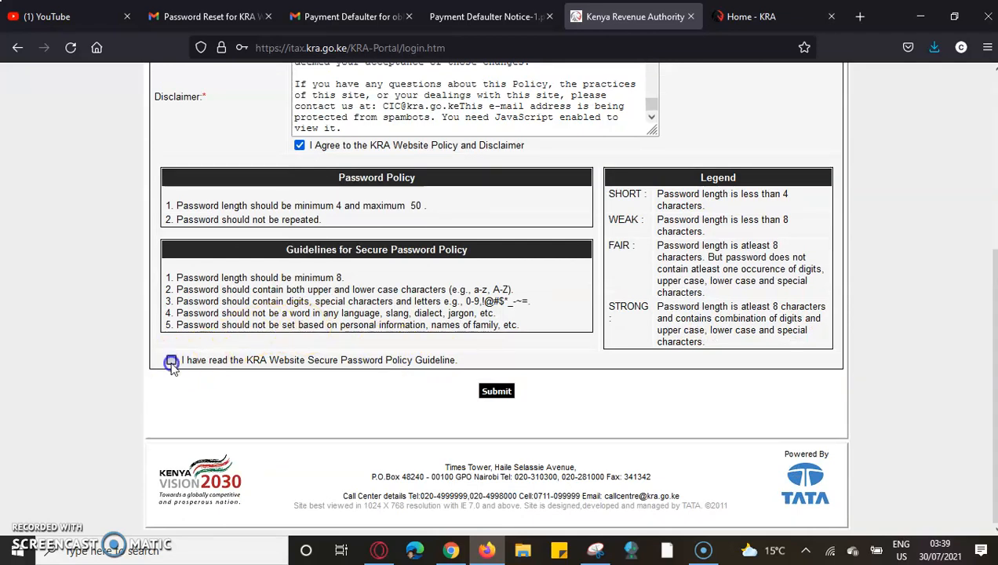
click(171, 359)
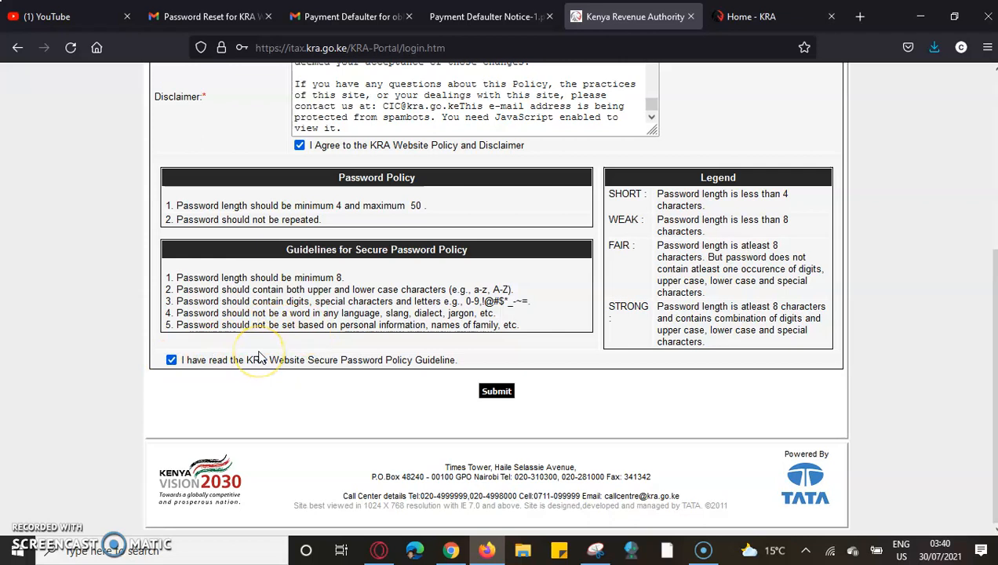
mouse_move(393, 461)
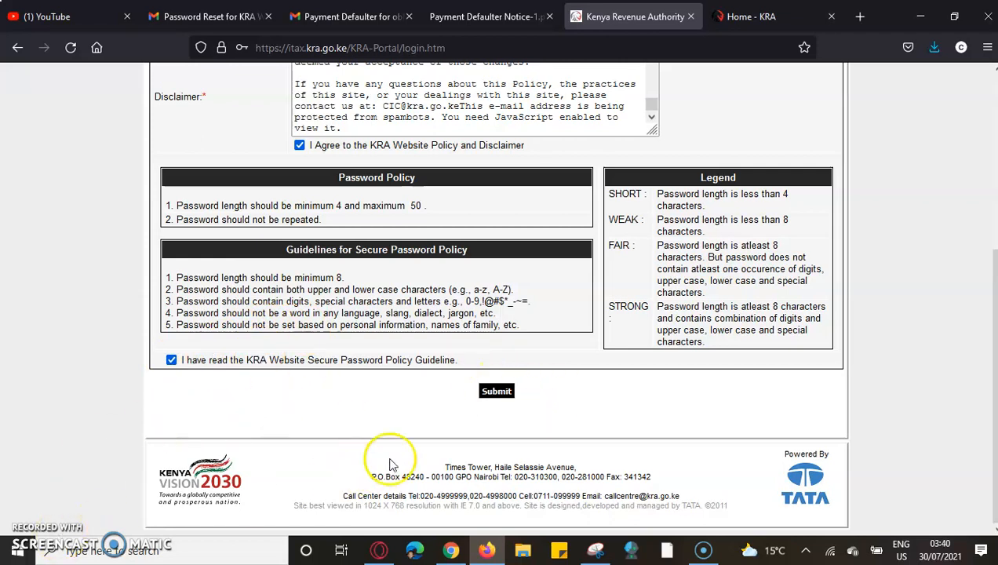
scroll(up, 3)
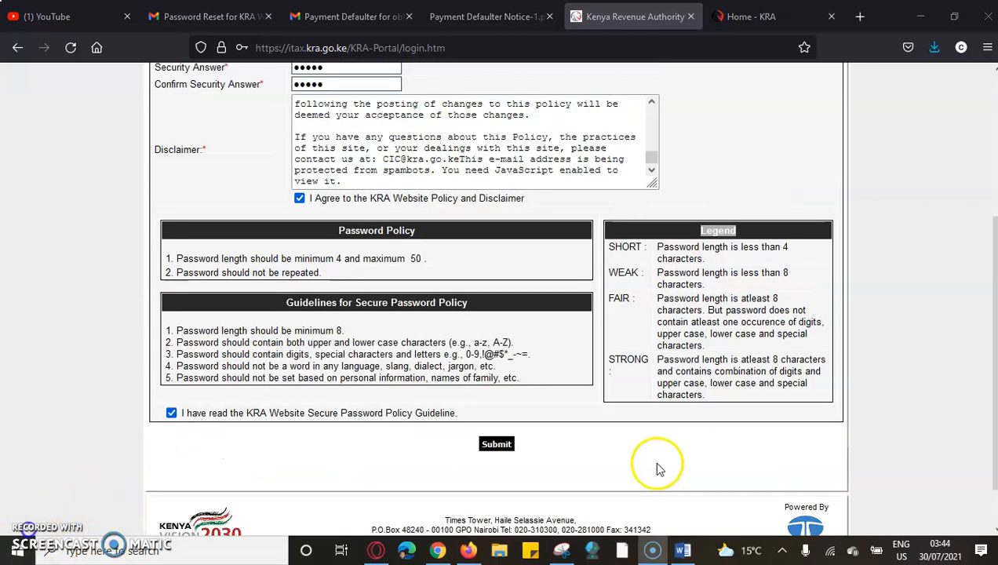
- Submit the First Time Login form, triggering the enter-old-password-correctly alert
click(496, 444)
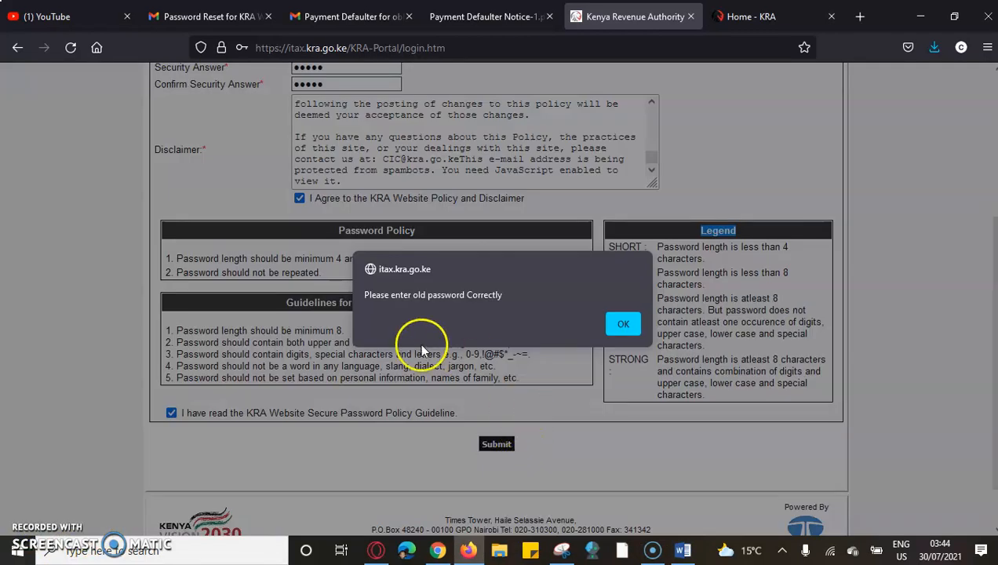
mouse_move(421, 306)
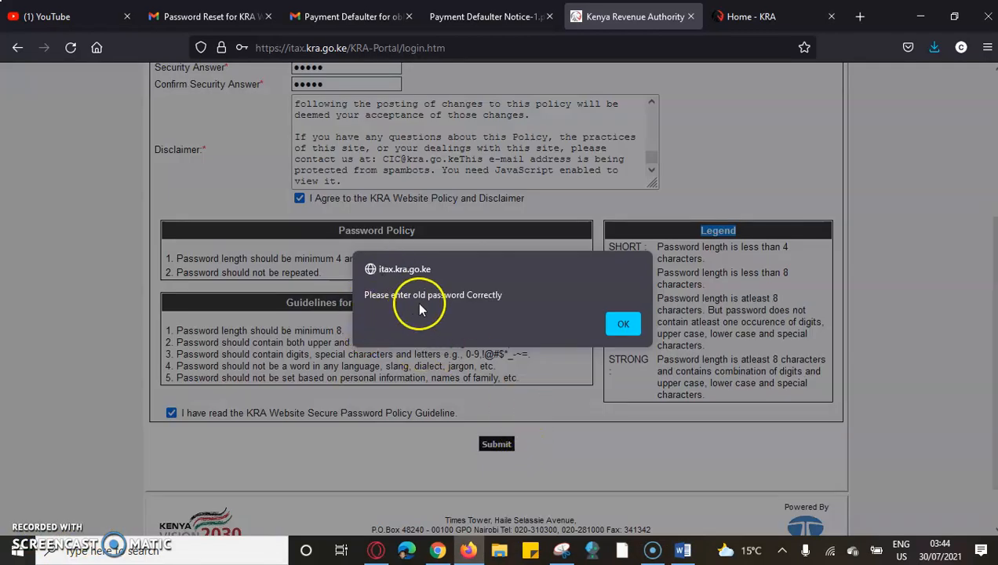
mouse_move(454, 300)
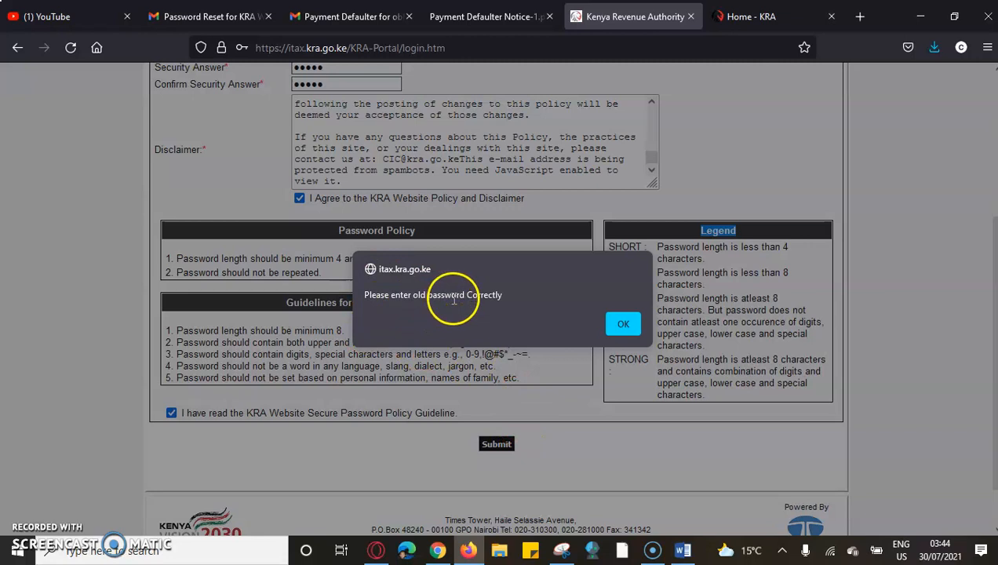
mouse_move(555, 346)
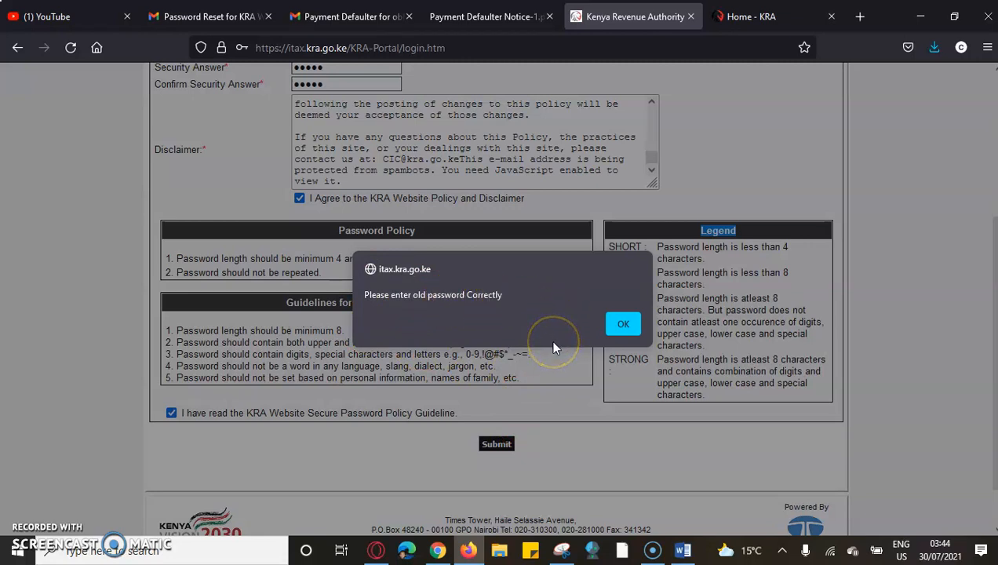